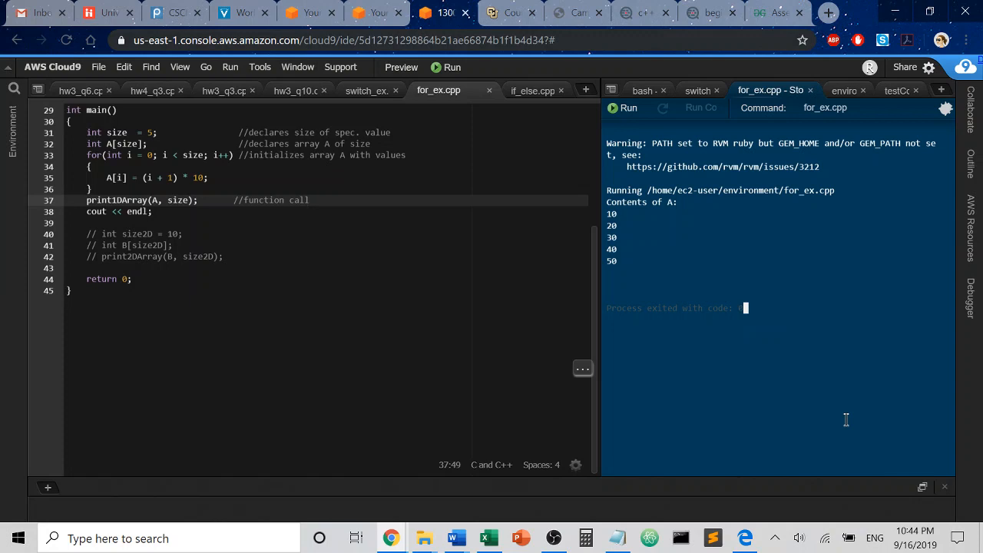
mouse_move(811, 393)
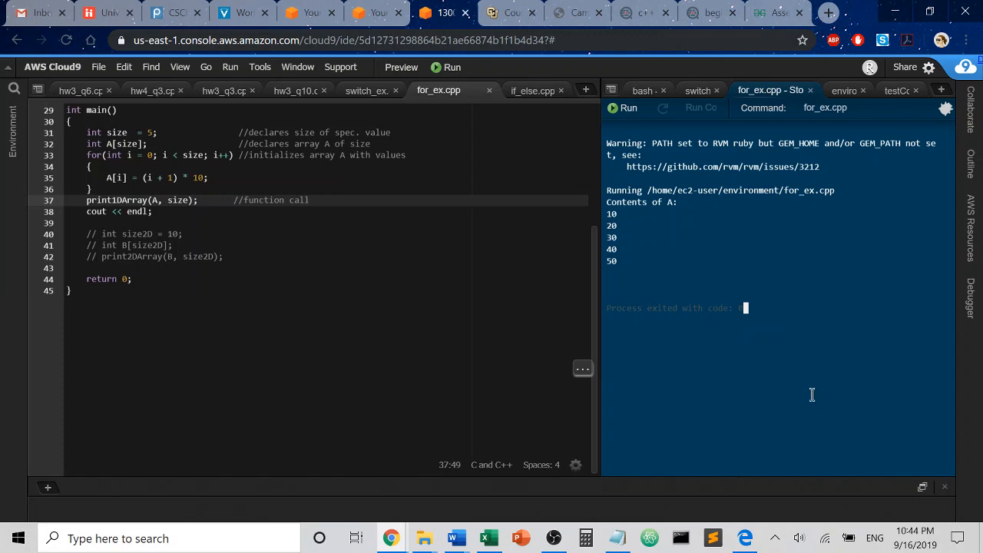
mouse_move(468, 362)
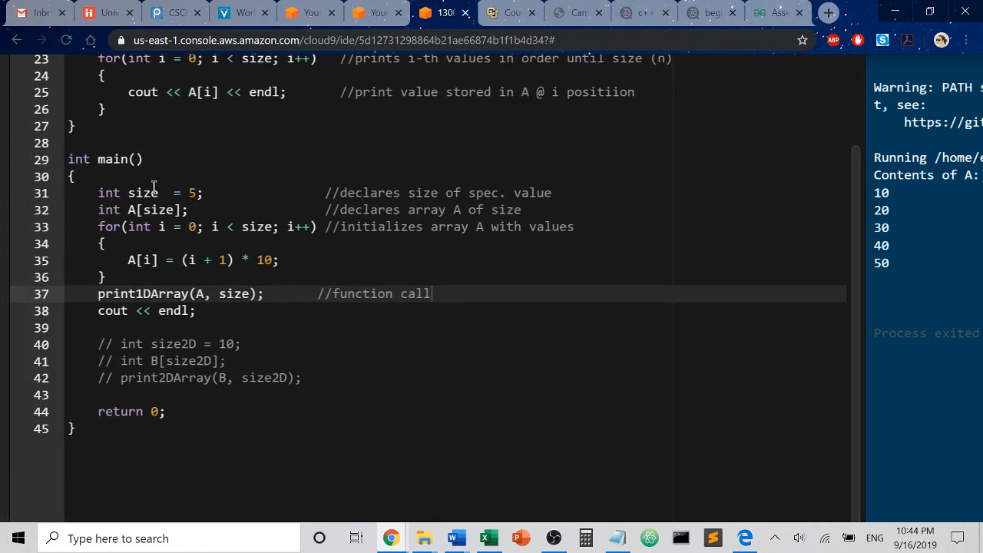
Step: Edit array A's declared size and look over the loop that initializes it
click(123, 194)
text(5)
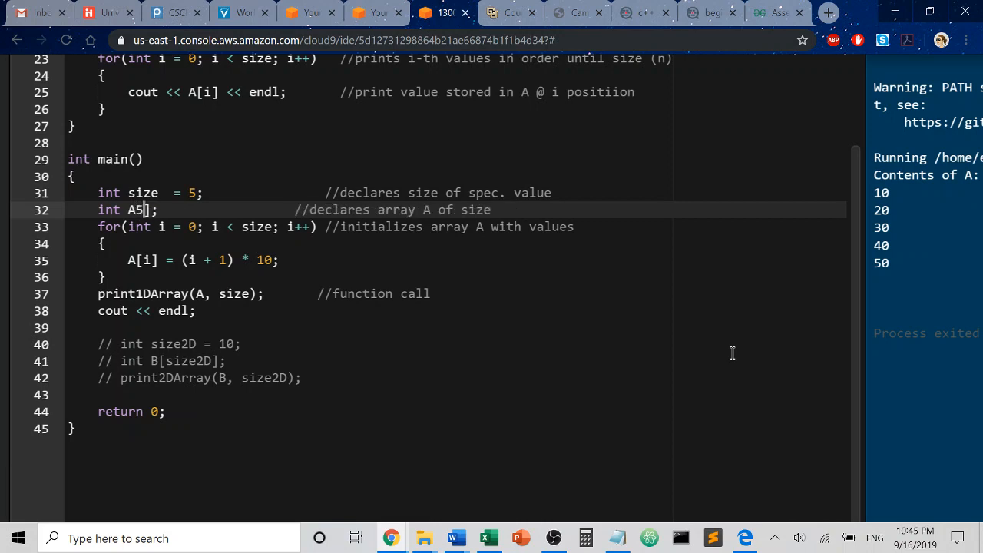
key(Backspace)
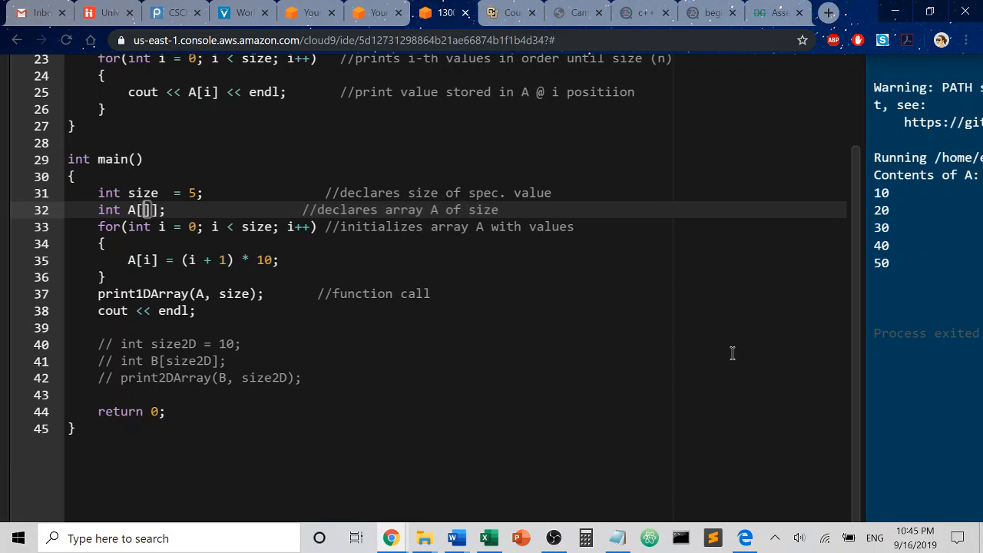
text(5)
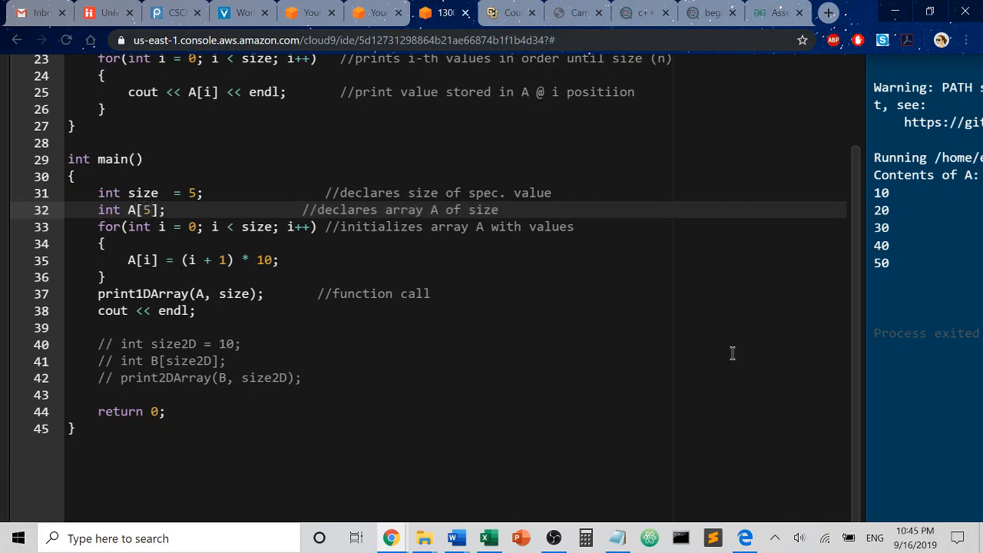
text(size)
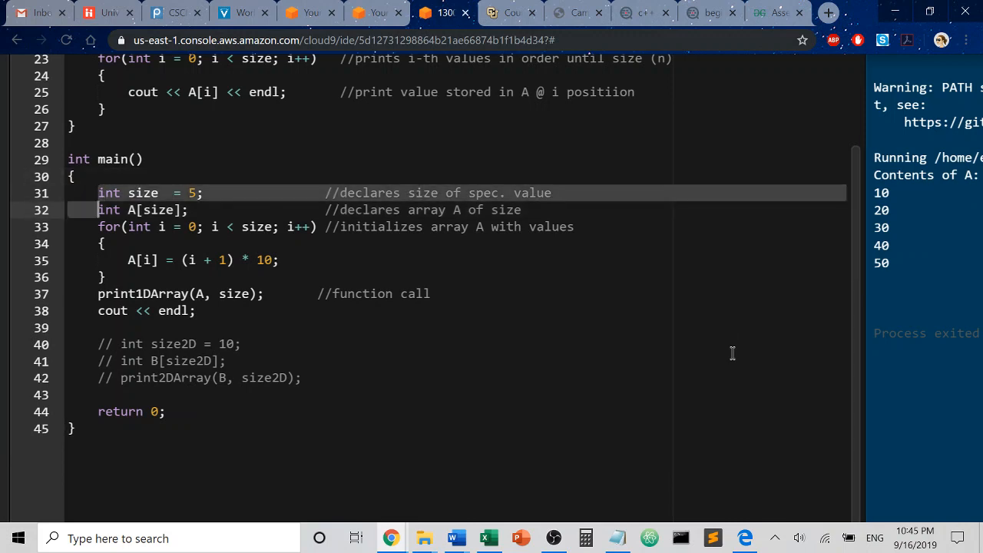
click(550, 193)
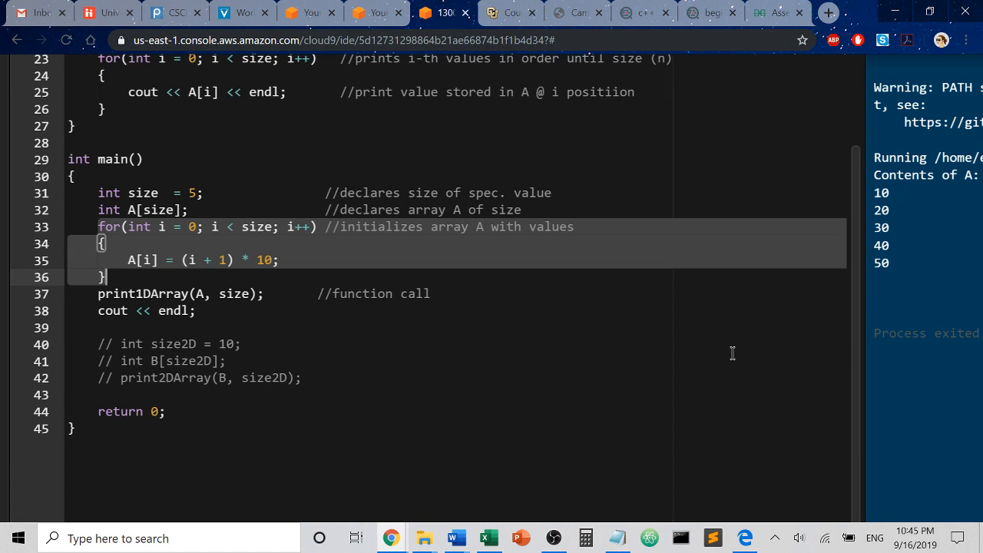
mouse_move(672, 362)
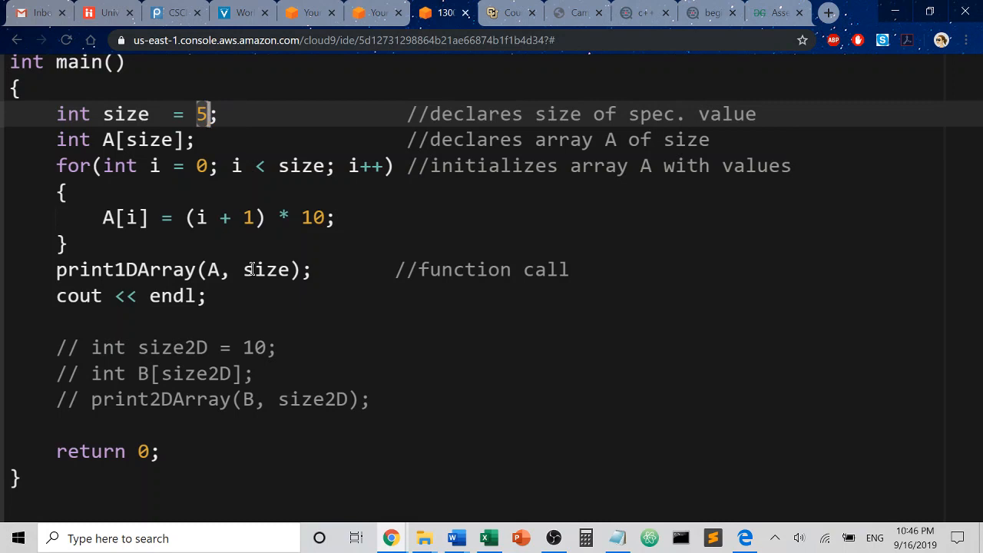
Step: Walk through the for loop header: size declaration, condition i < size and the i++ increment
click(57, 166)
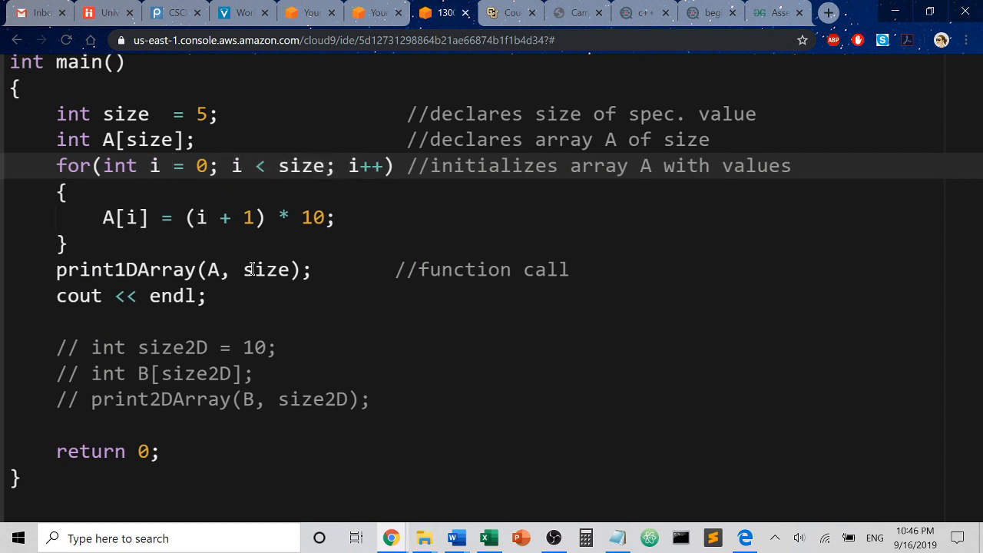
double_click(364, 166)
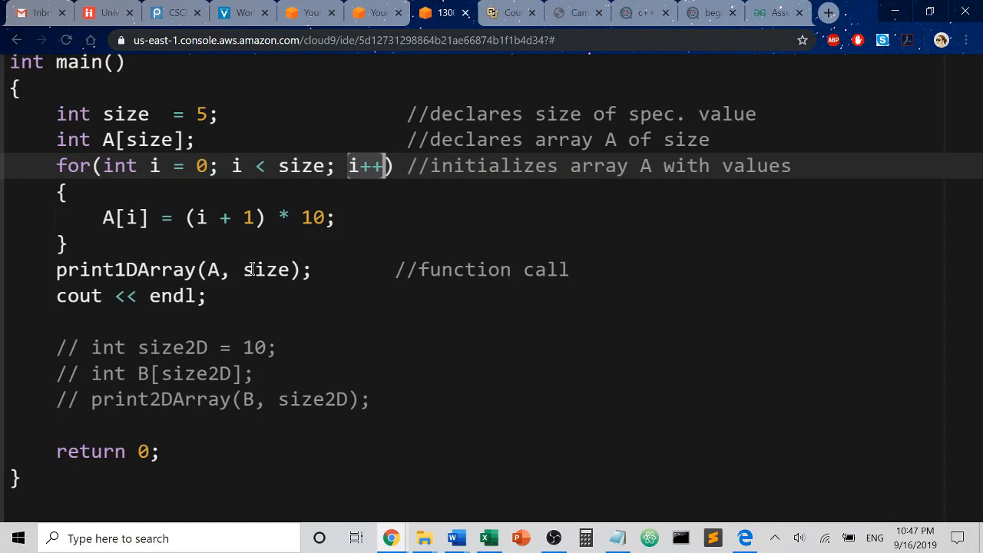
click(243, 166)
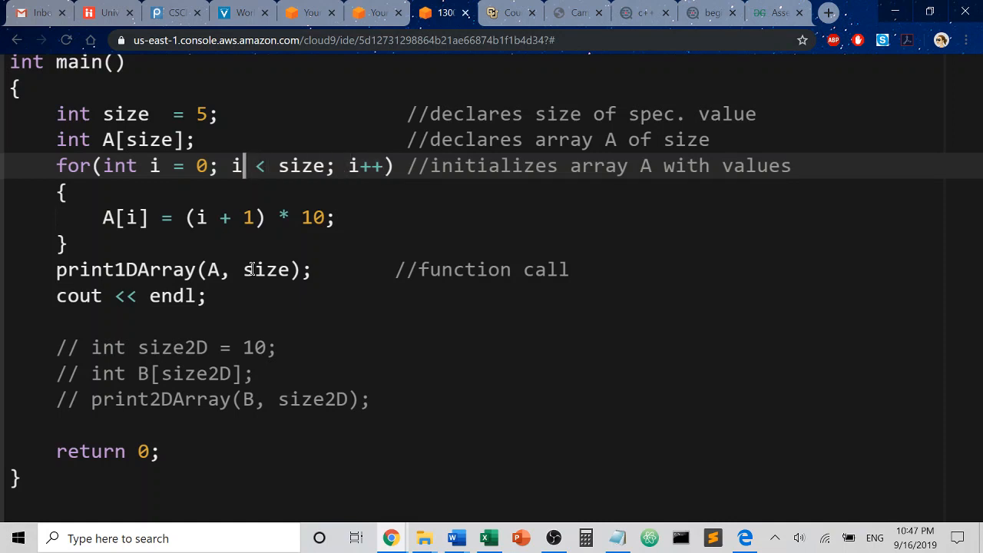
click(209, 166)
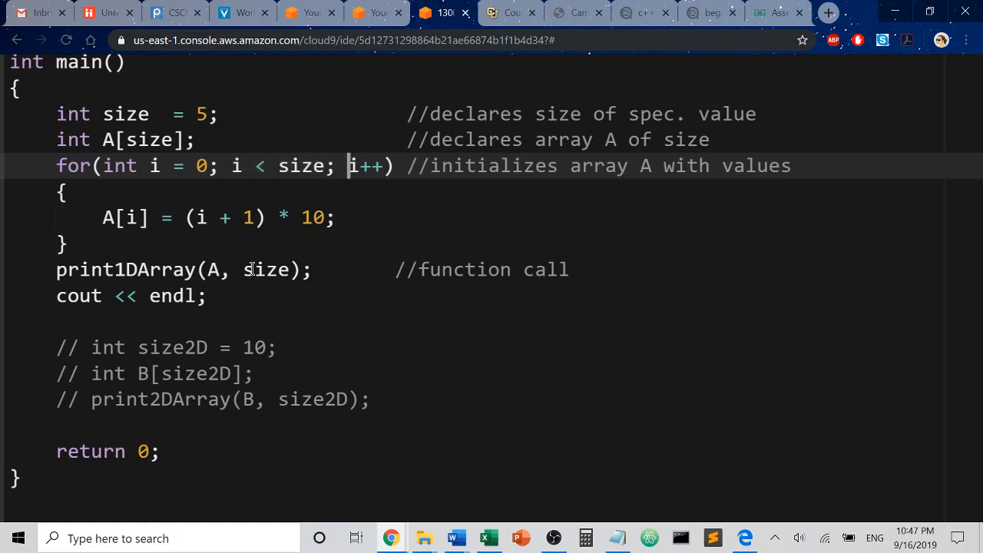
double_click(368, 166)
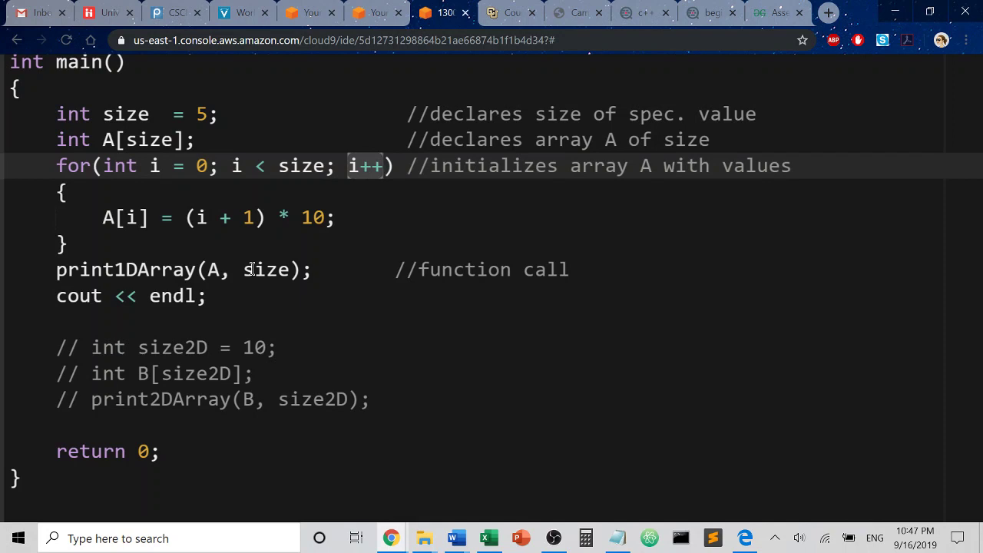
click(65, 192)
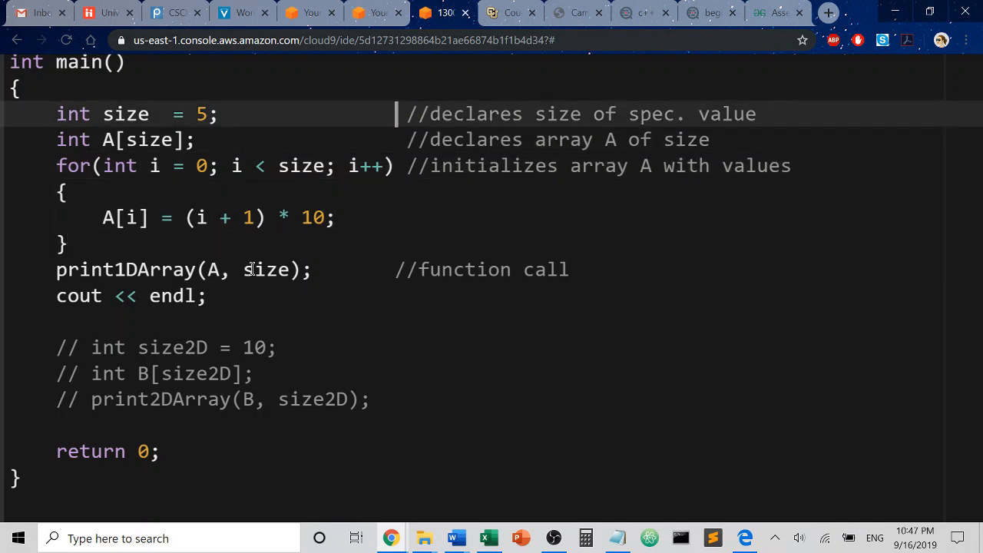
click(92, 165)
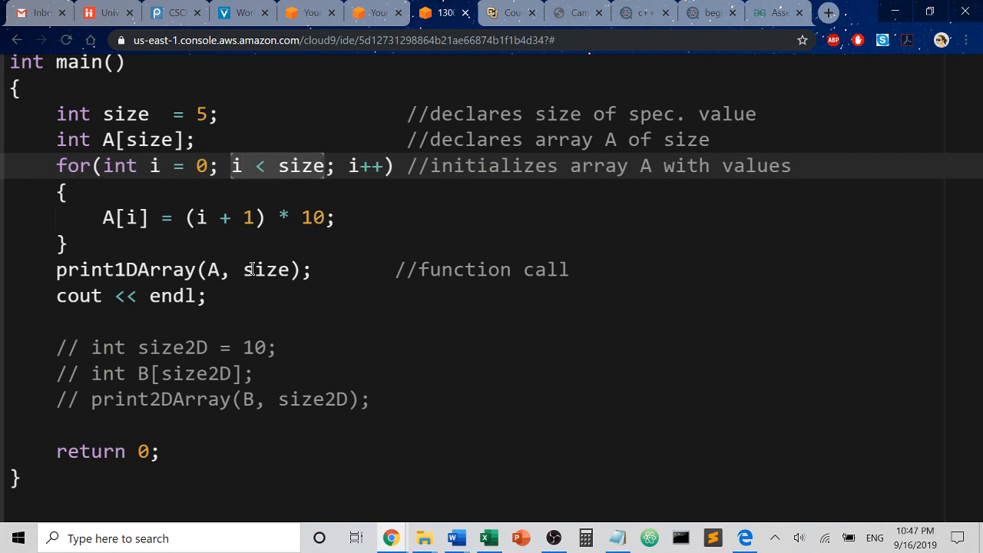
click(351, 166)
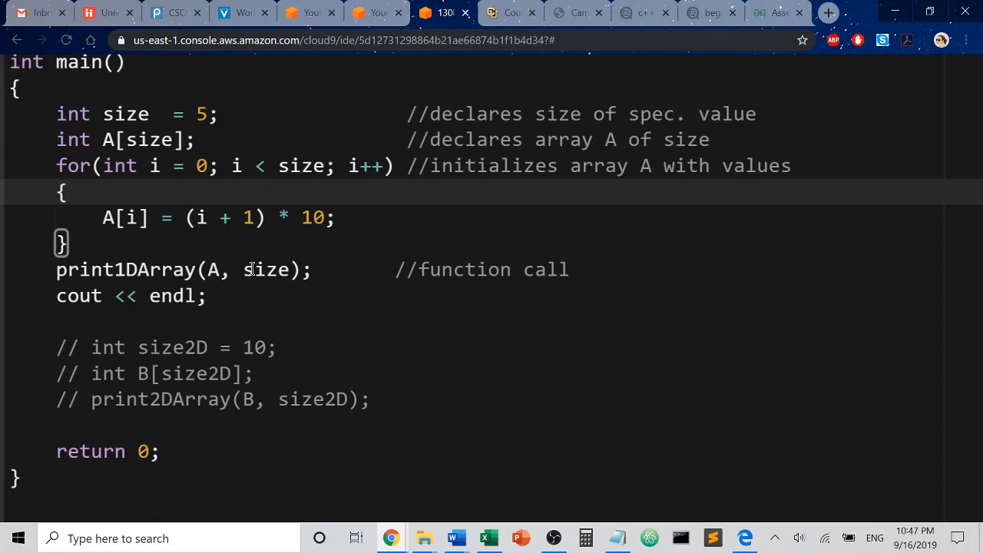
click(104, 218)
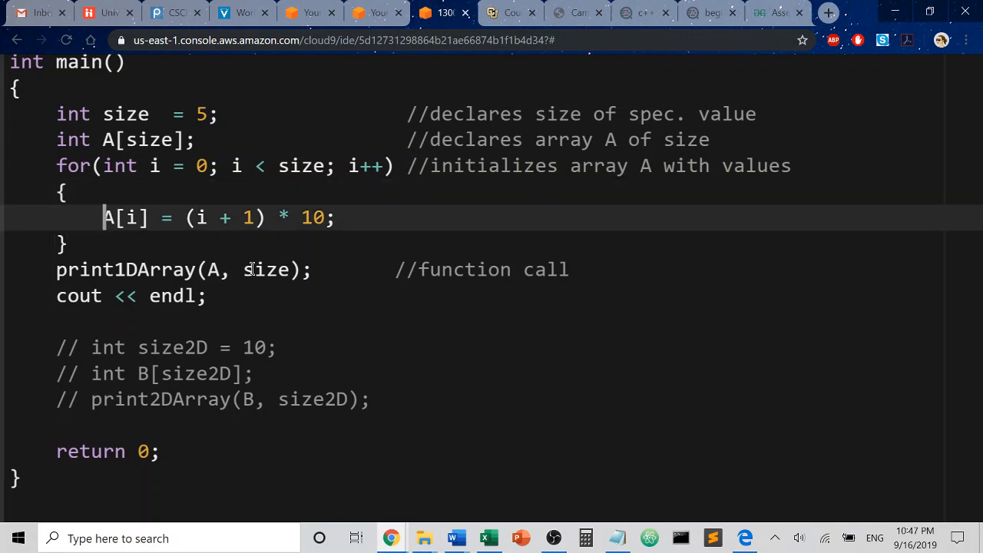
Step: Examine the A[i] assignment, highlighting every use of i and size and the + 1 formula
double_click(126, 218)
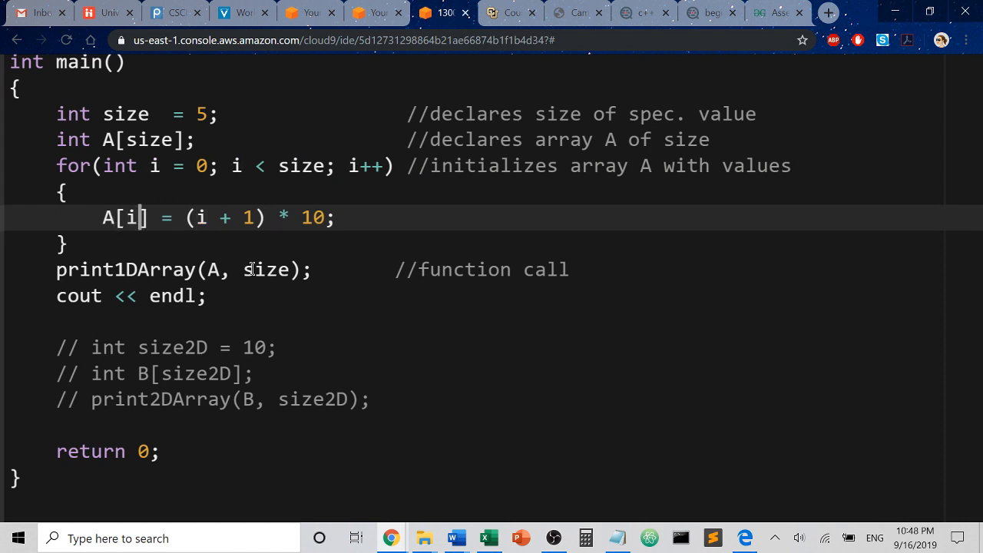
double_click(129, 218)
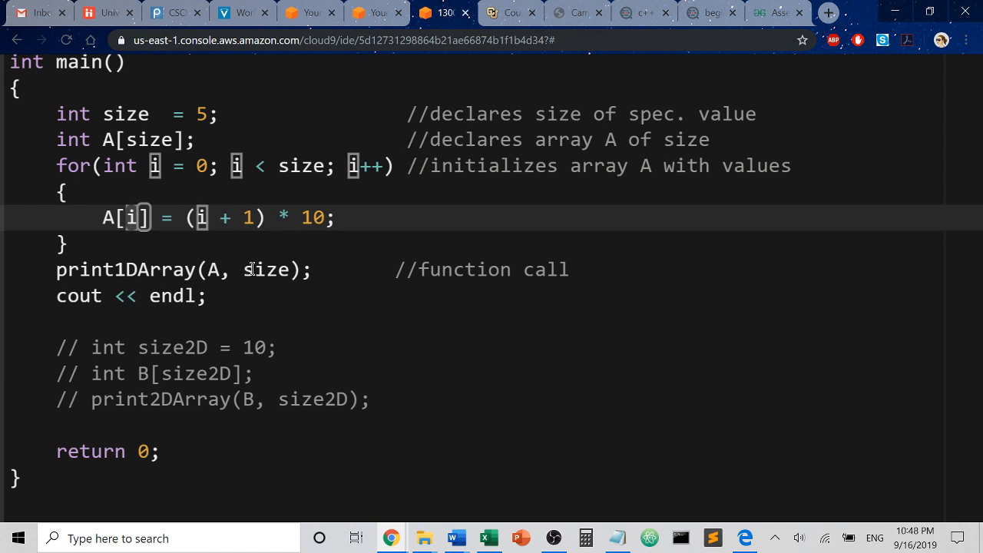
click(126, 165)
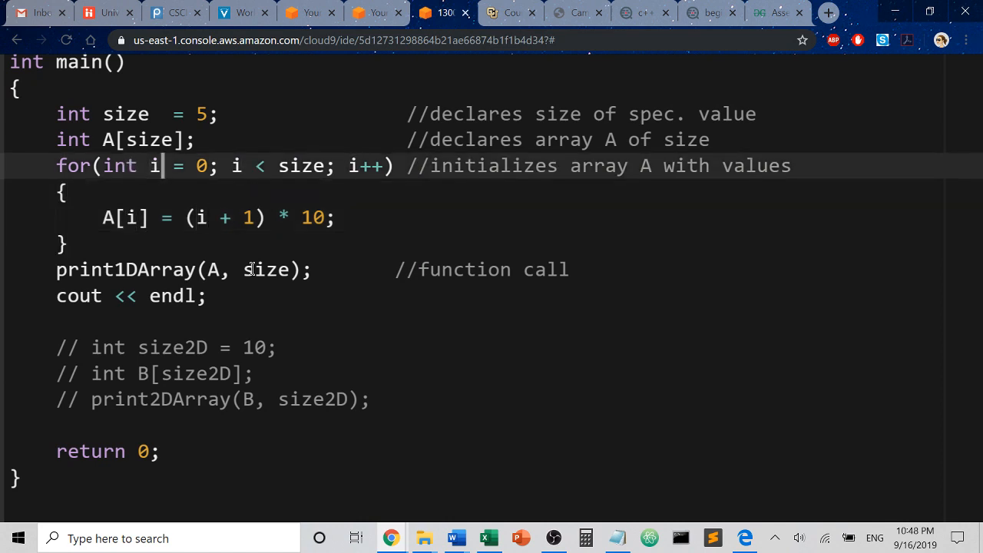
click(221, 166)
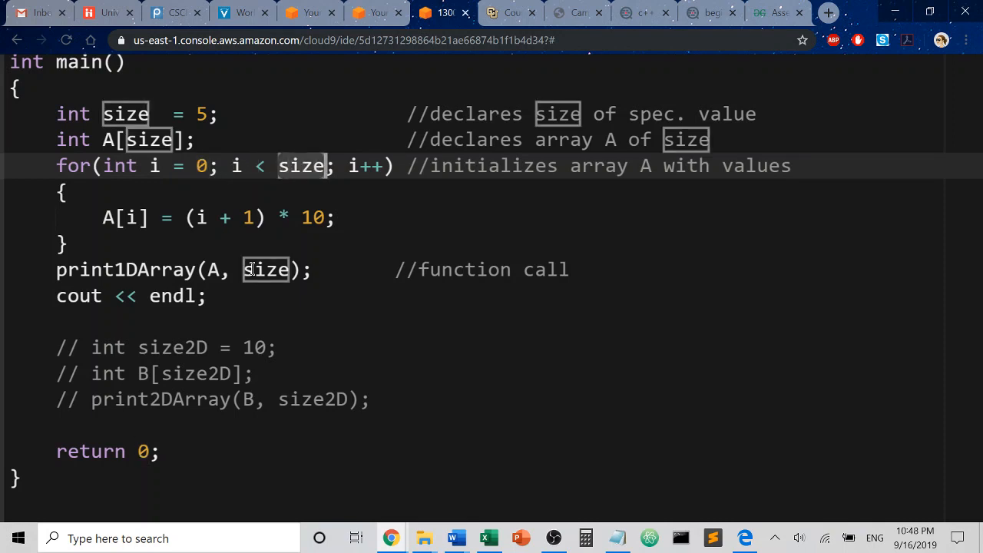
click(160, 218)
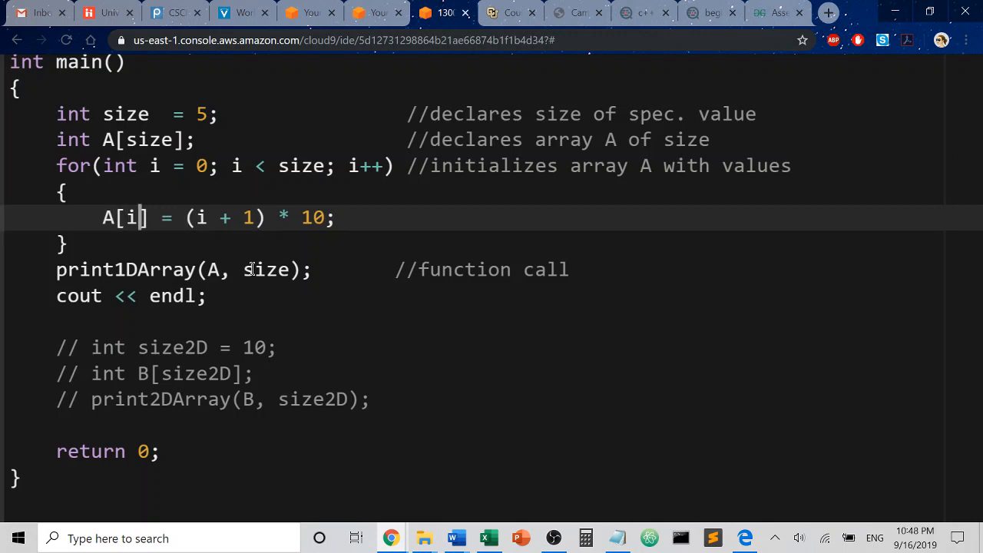
click(64, 192)
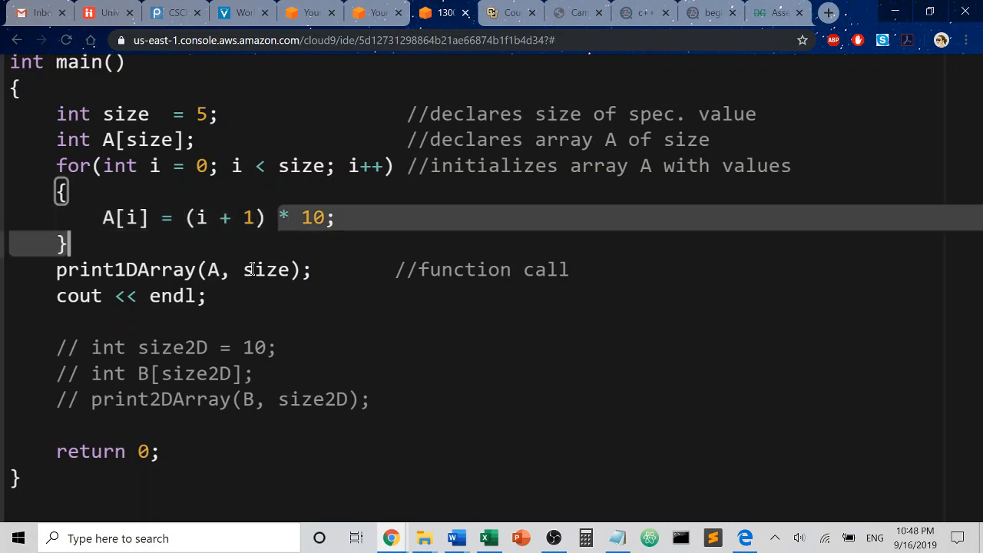
click(301, 218)
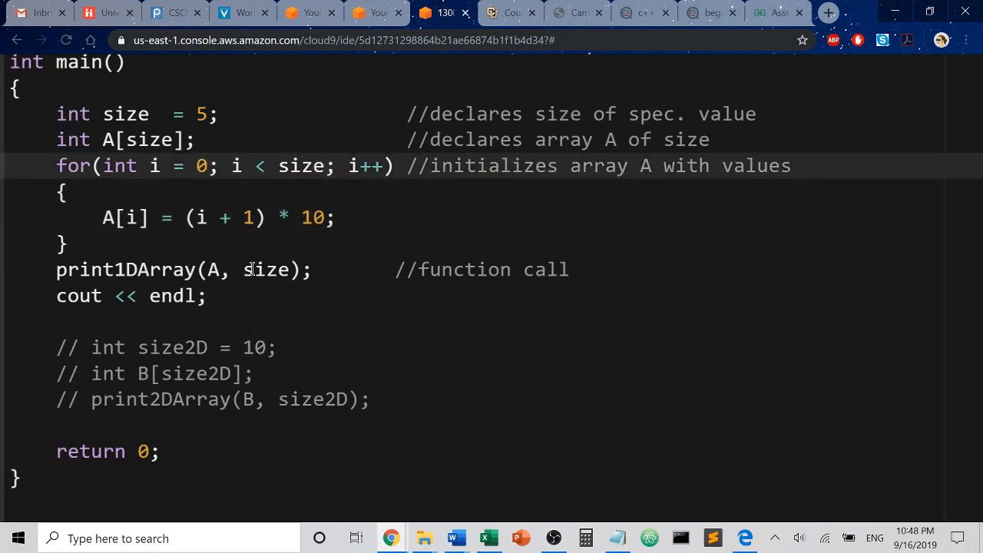
click(141, 452)
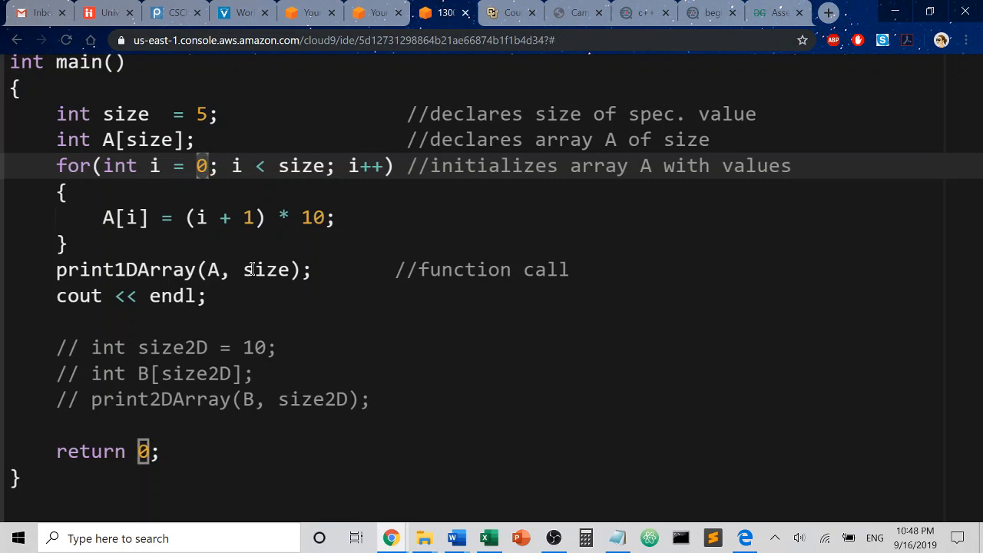
click(259, 218)
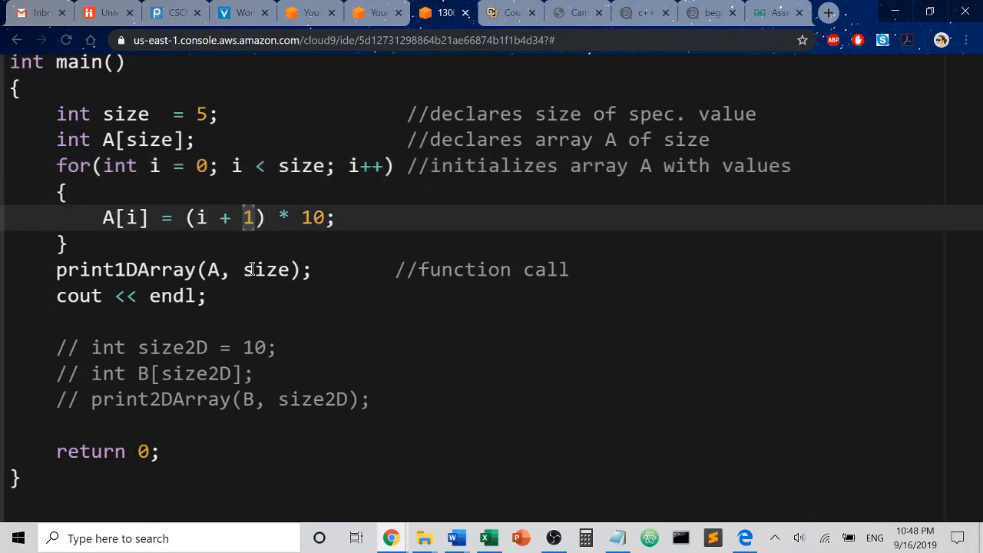
click(68, 242)
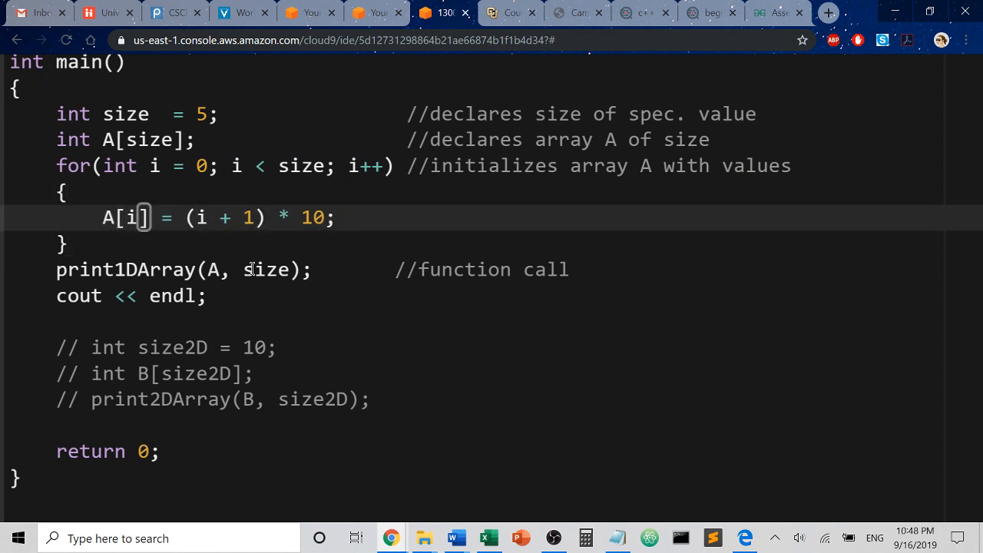
Step: Add a //A[0] comment and highlight every use of array A at the print1DArray call
text(/)
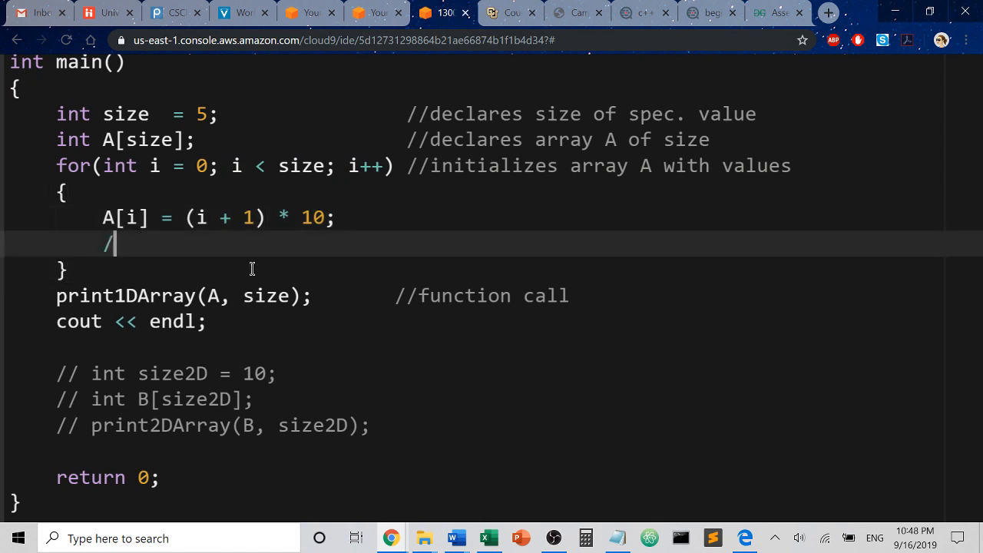
text(/A[0] = 1)
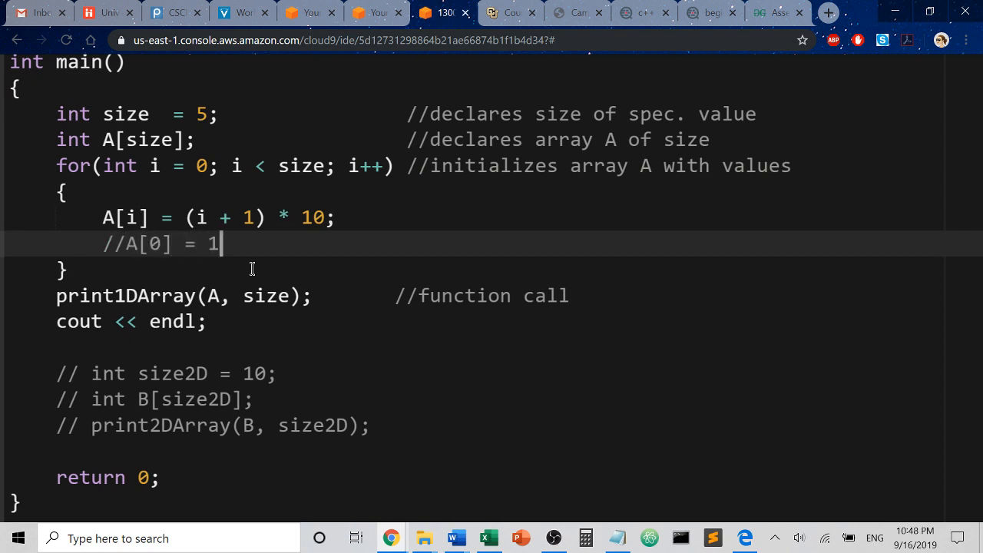
text(0)
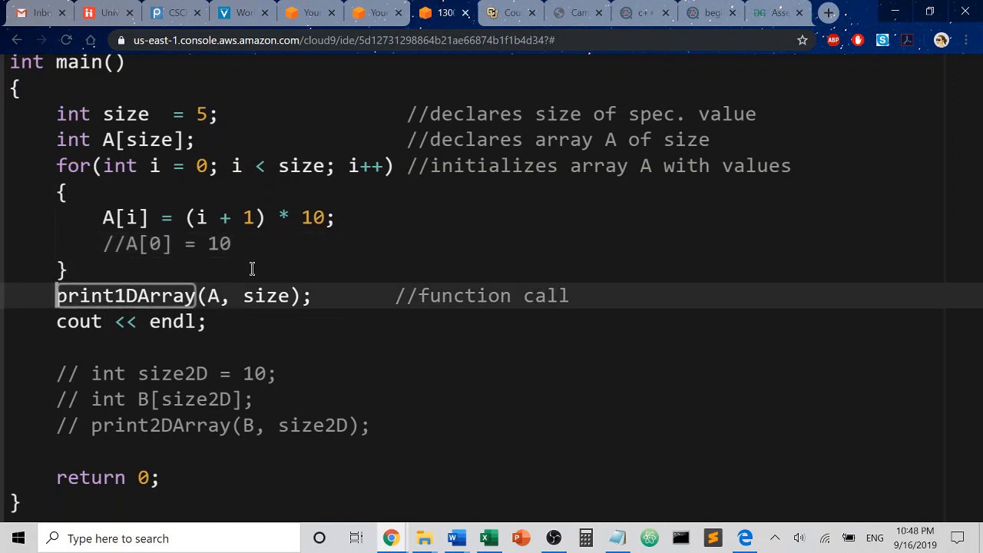
click(565, 295)
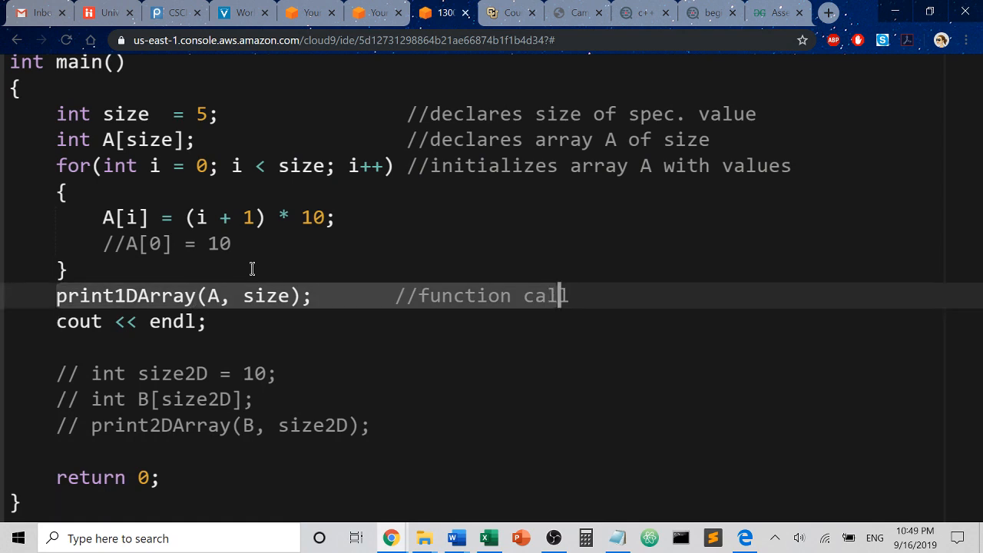
double_click(123, 295)
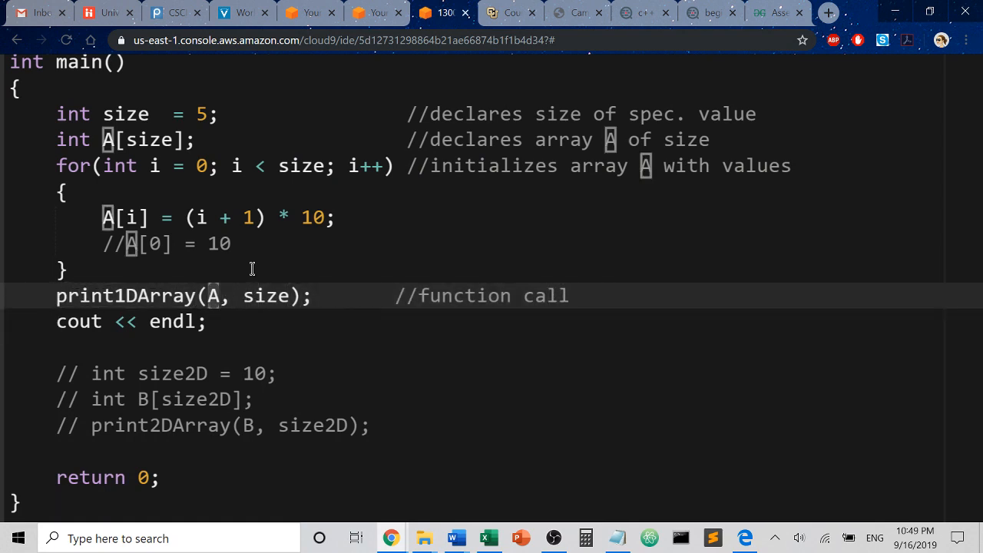
double_click(261, 295)
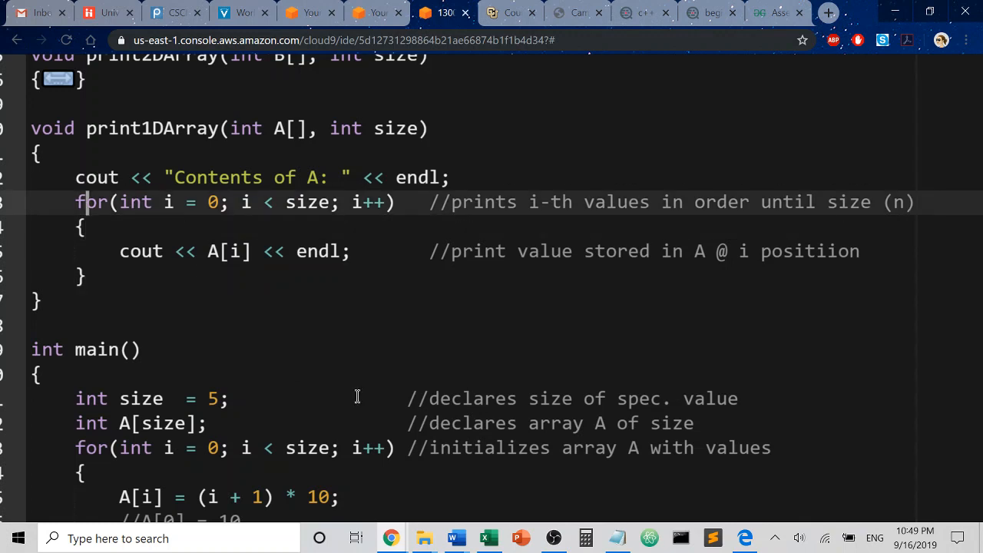
Step: Inspect the print1DArray definition, highlighting every use of size
click(34, 153)
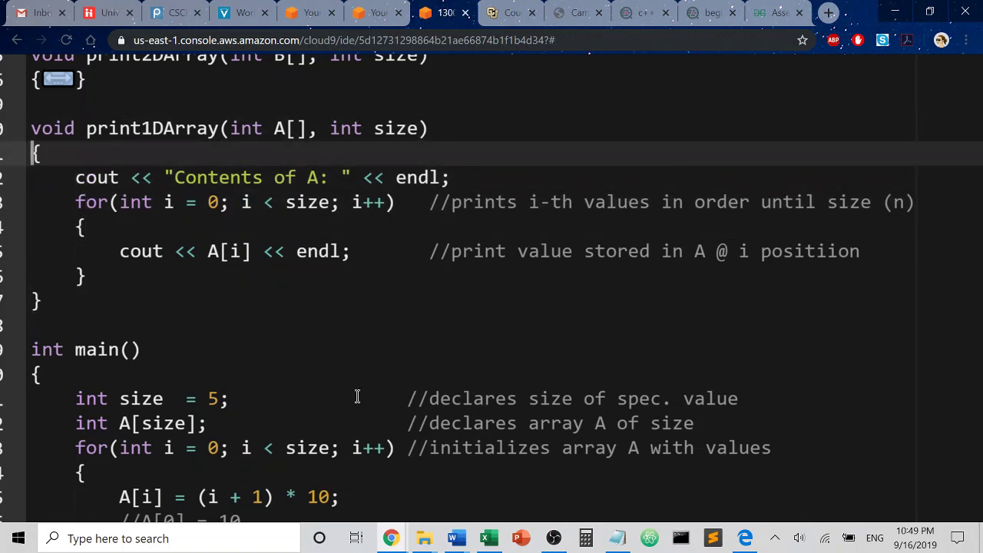
click(46, 129)
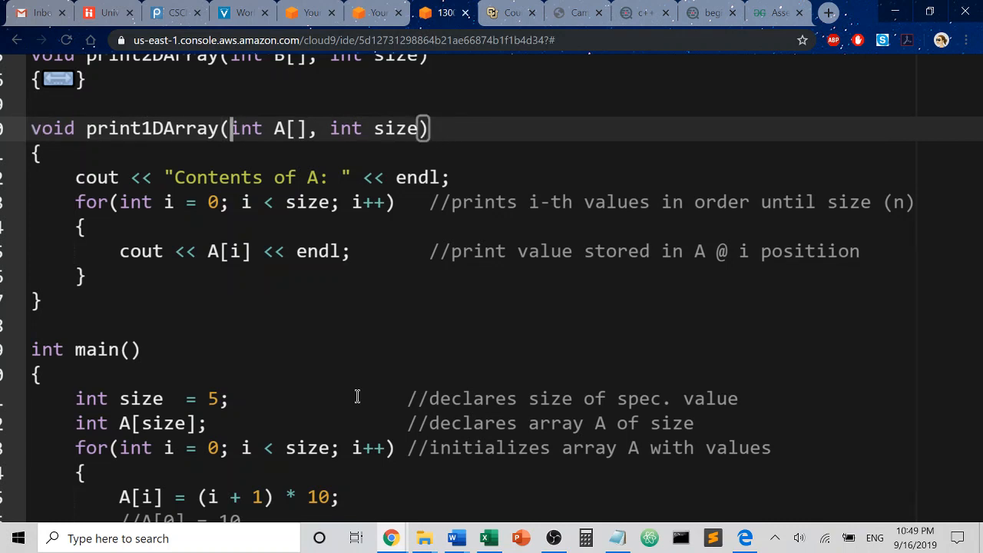
click(265, 129)
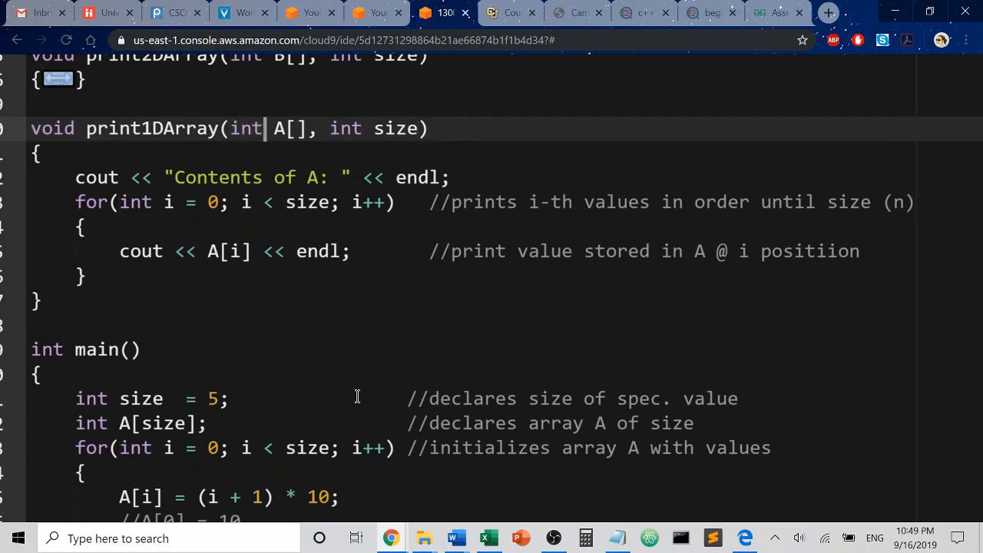
click(300, 129)
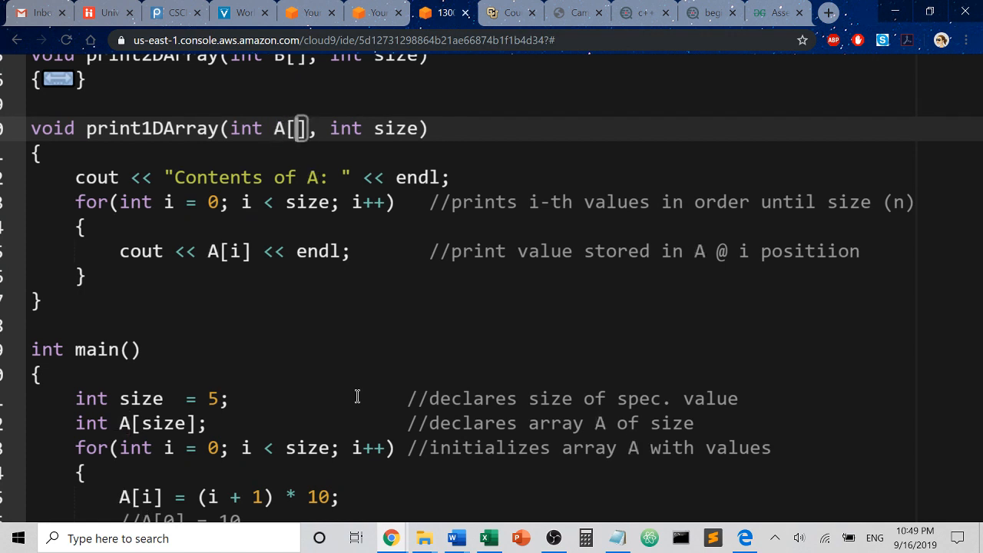
click(284, 129)
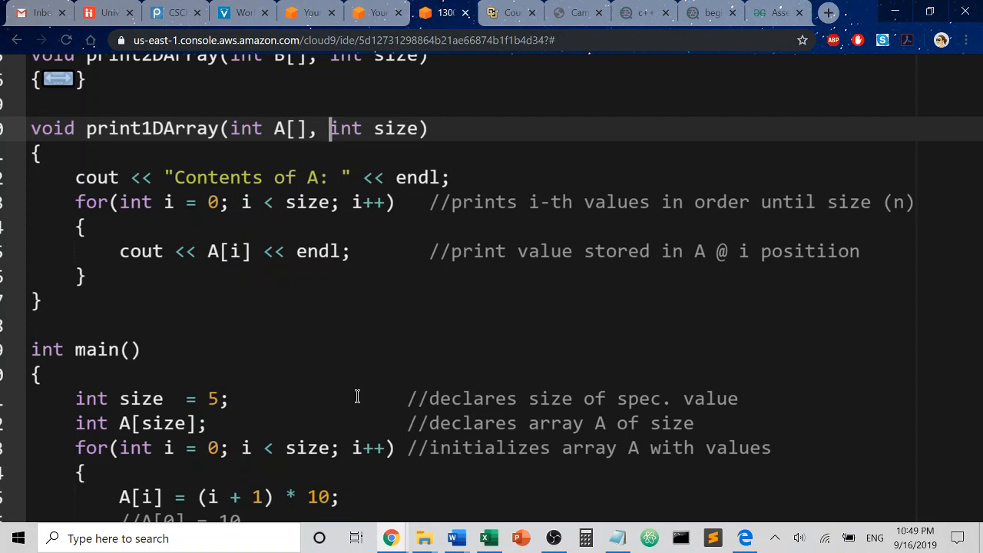
double_click(120, 398)
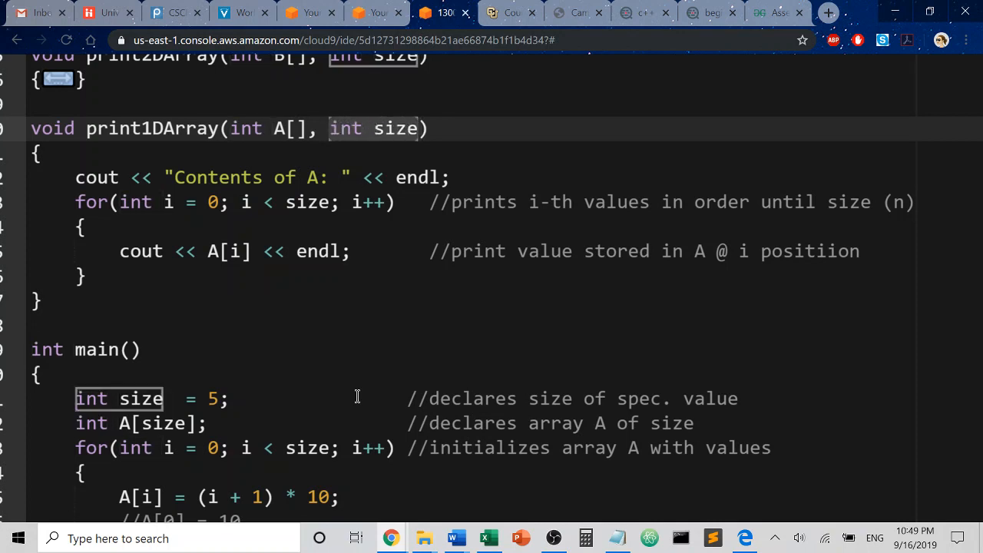
click(39, 152)
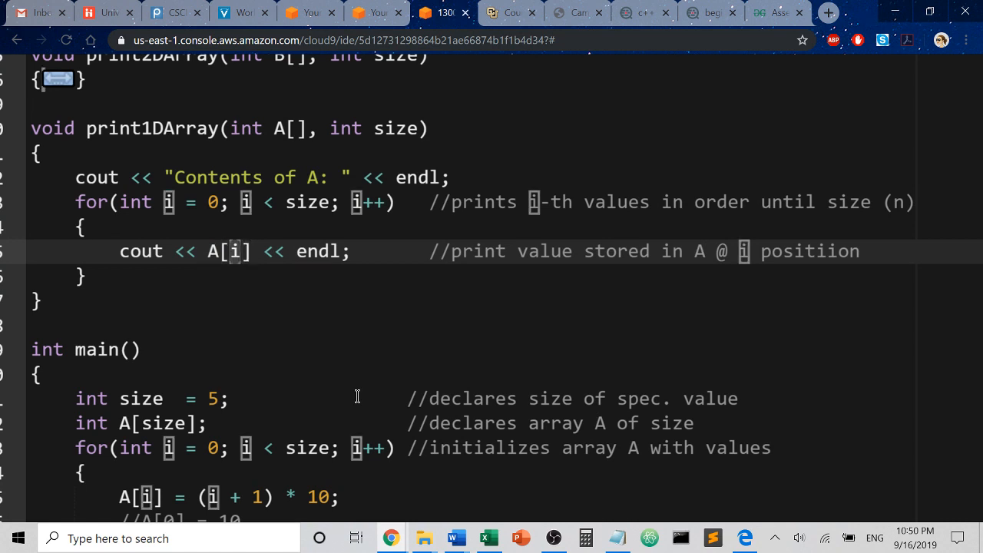
click(264, 203)
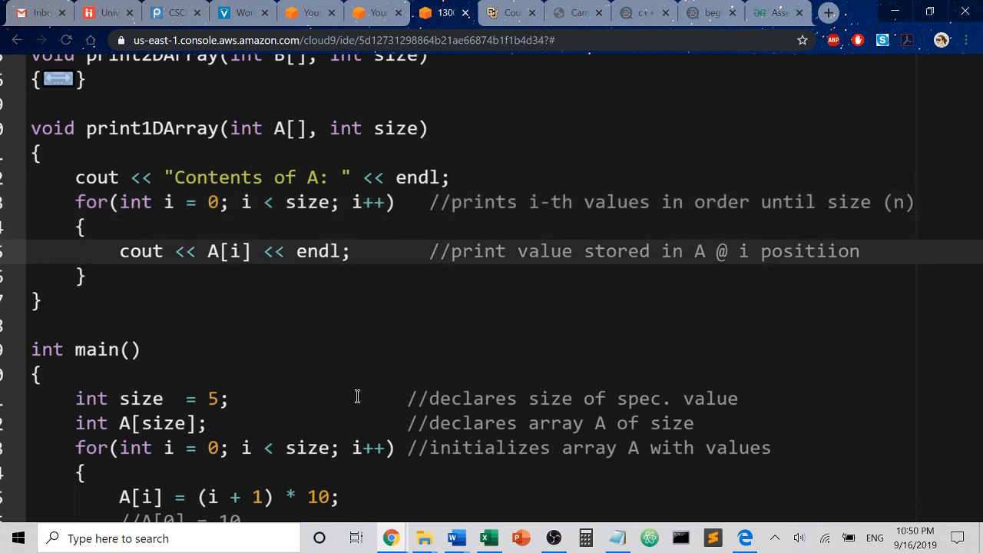
click(33, 325)
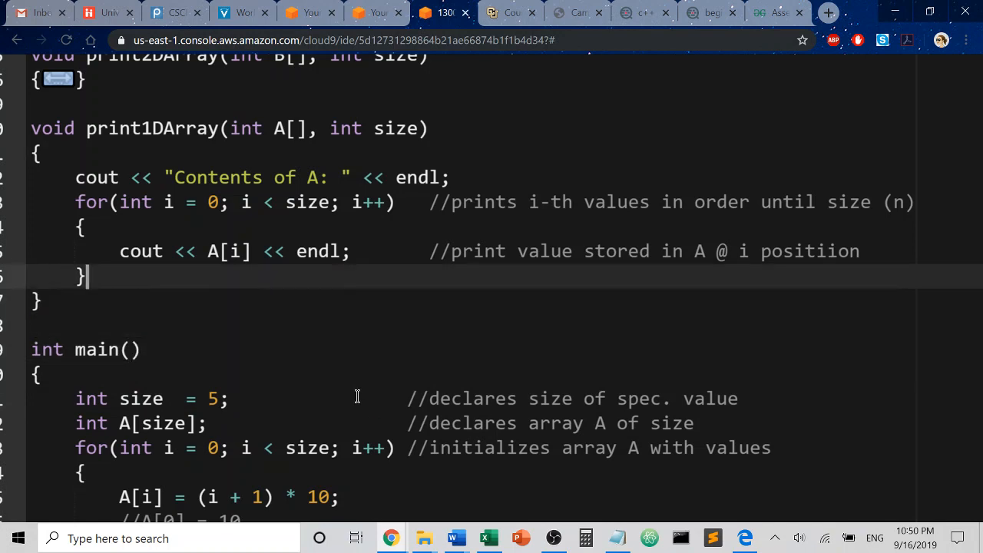
click(341, 203)
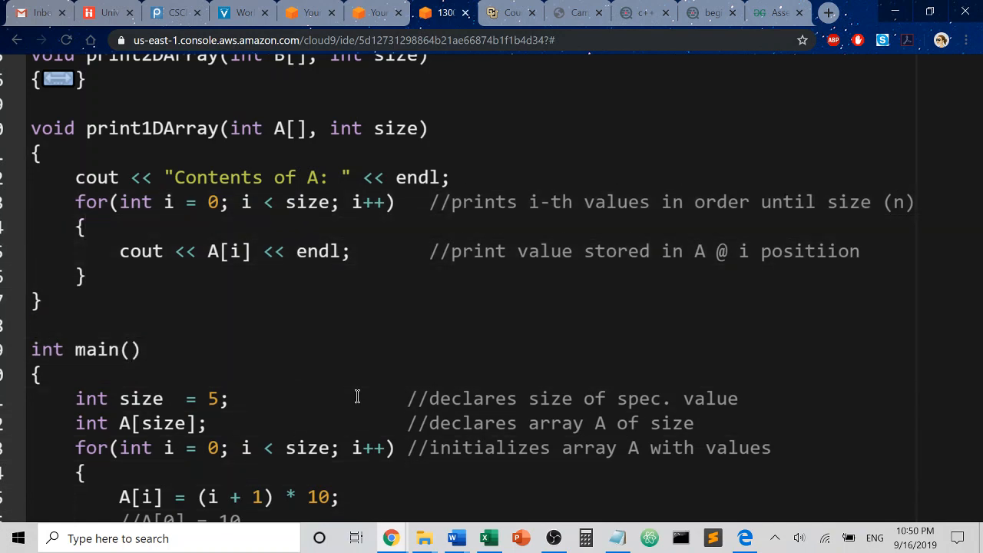
mouse_move(553, 295)
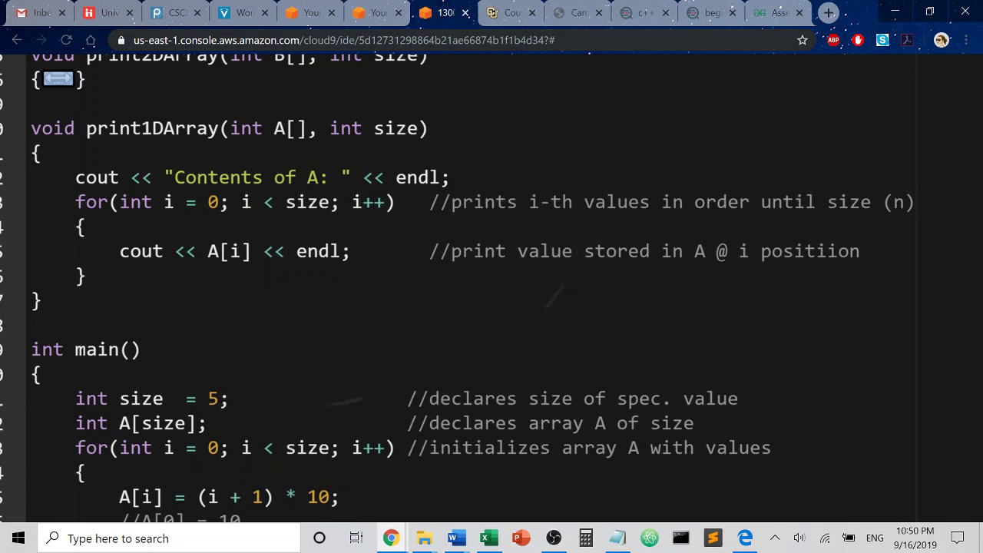
Step: Run for_ex.cpp under the debugger and step into print1DArray's loop so 10 and 20 print
click(957, 60)
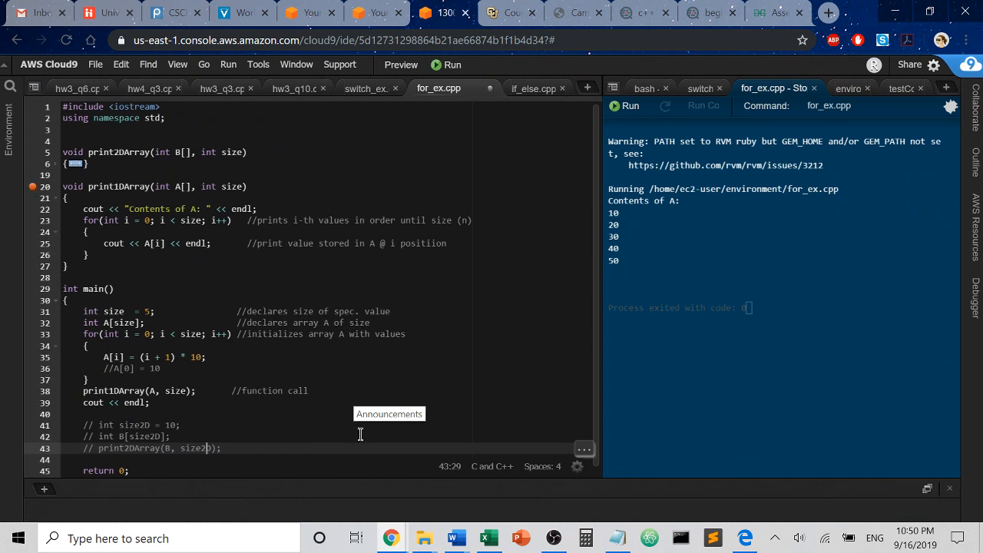
scroll(down, 3)
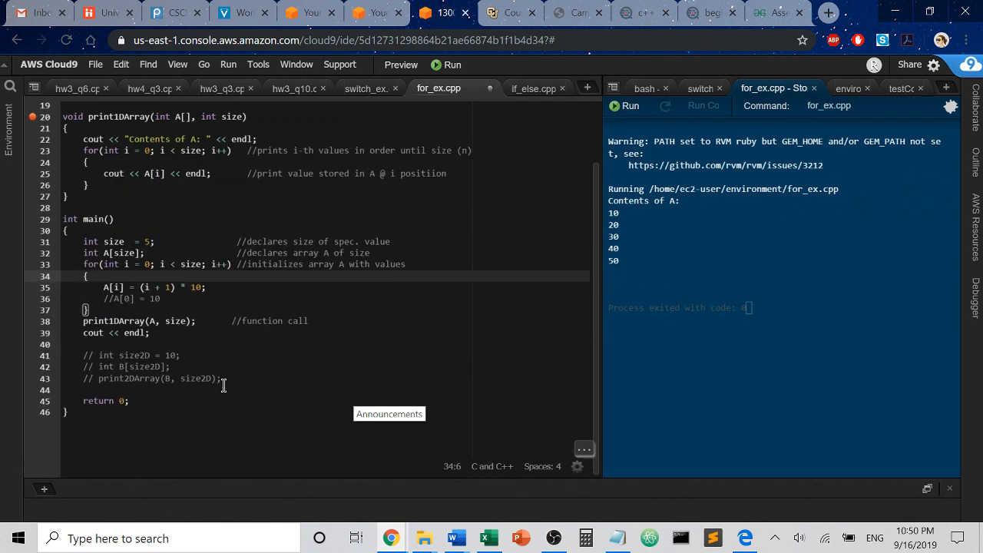
mouse_move(940, 136)
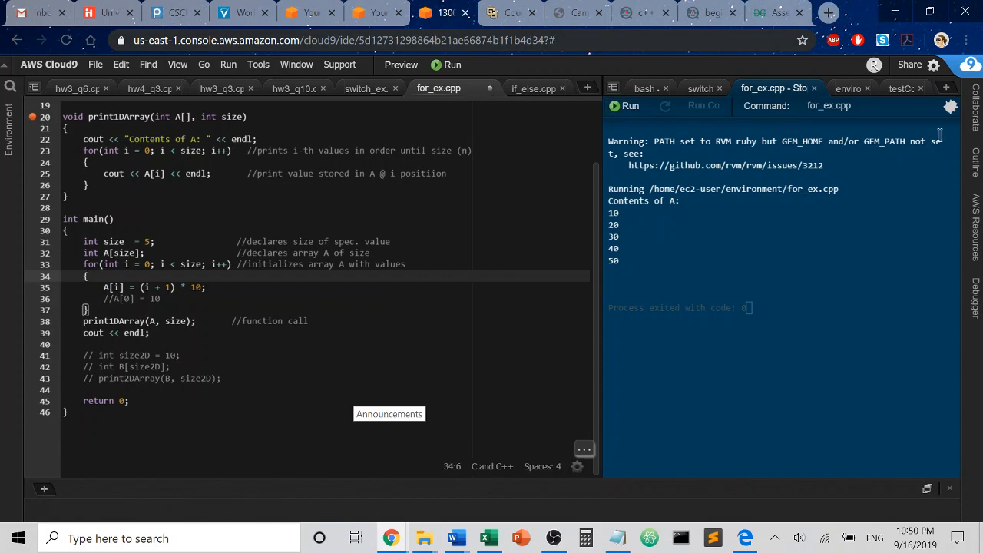
mouse_move(643, 123)
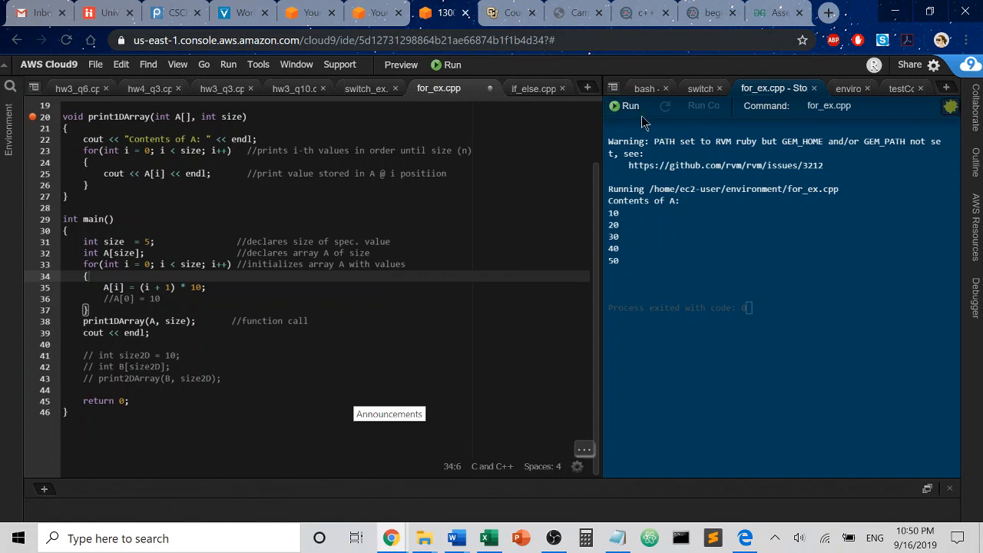
click(623, 104)
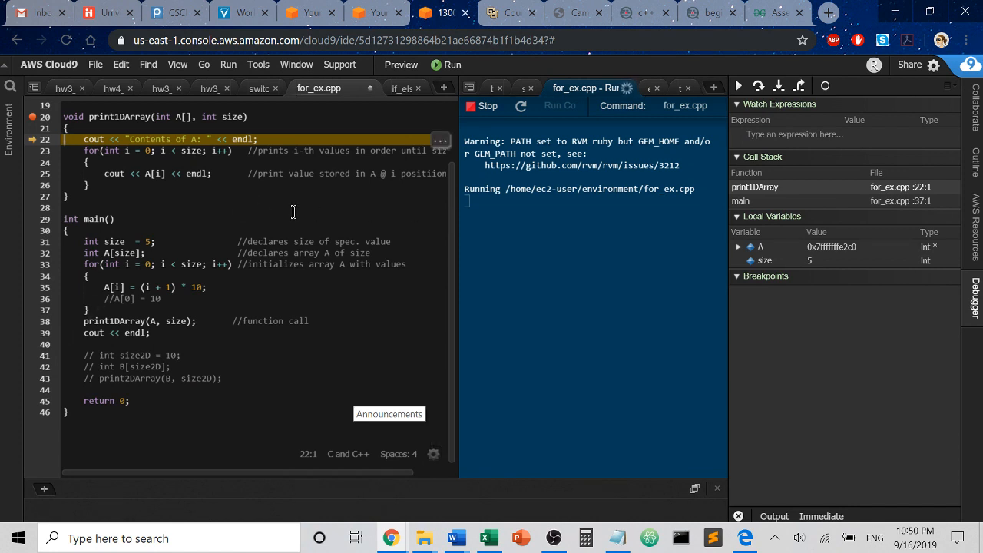
mouse_move(759, 86)
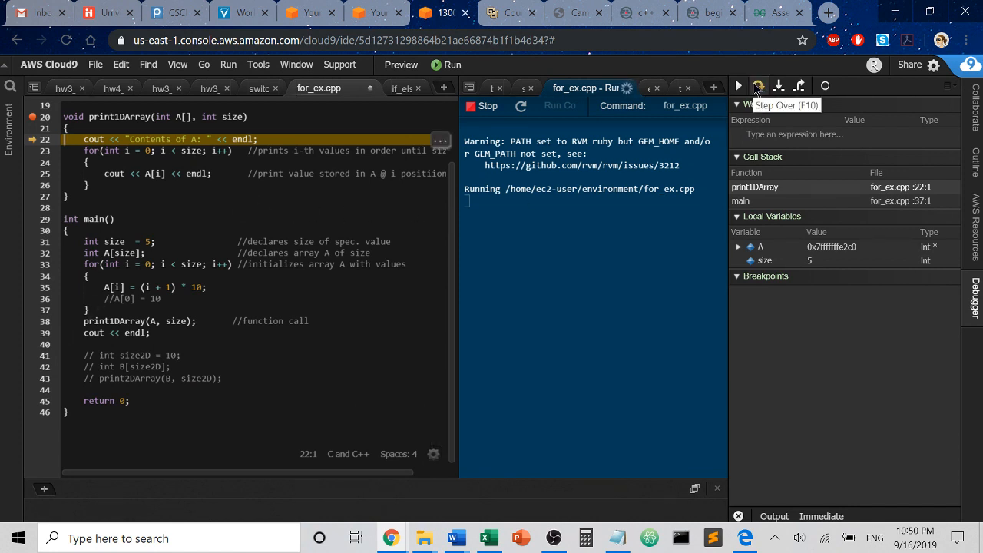
click(757, 86)
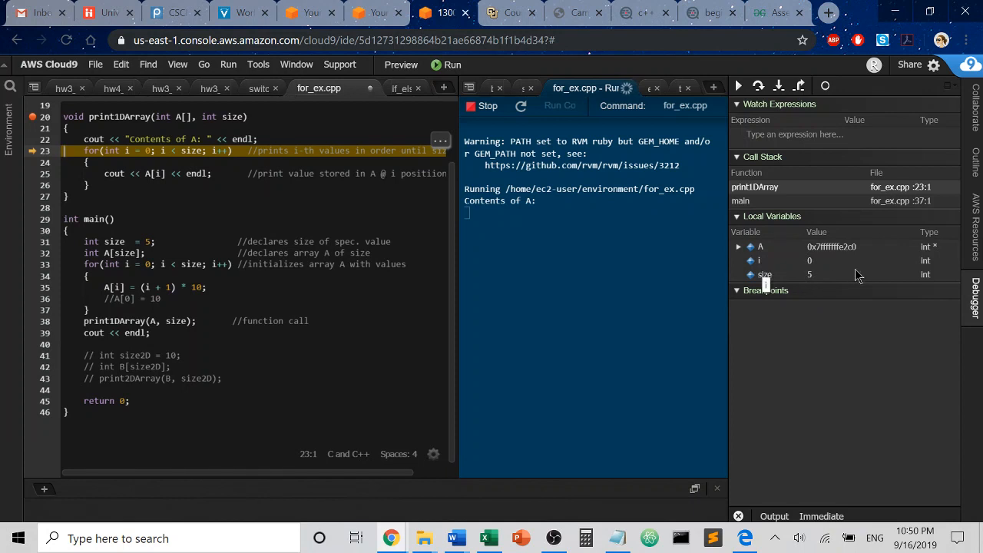
mouse_move(806, 254)
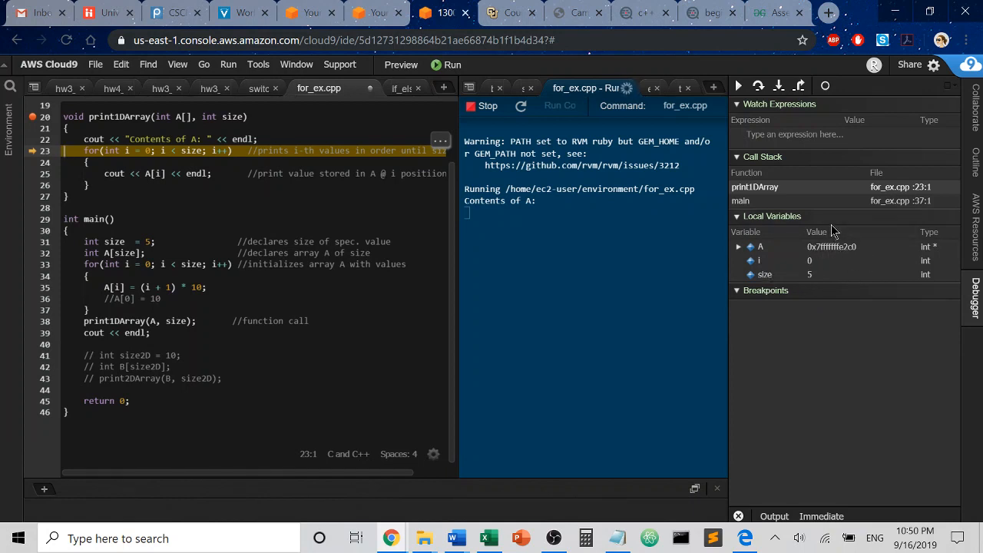
mouse_move(833, 246)
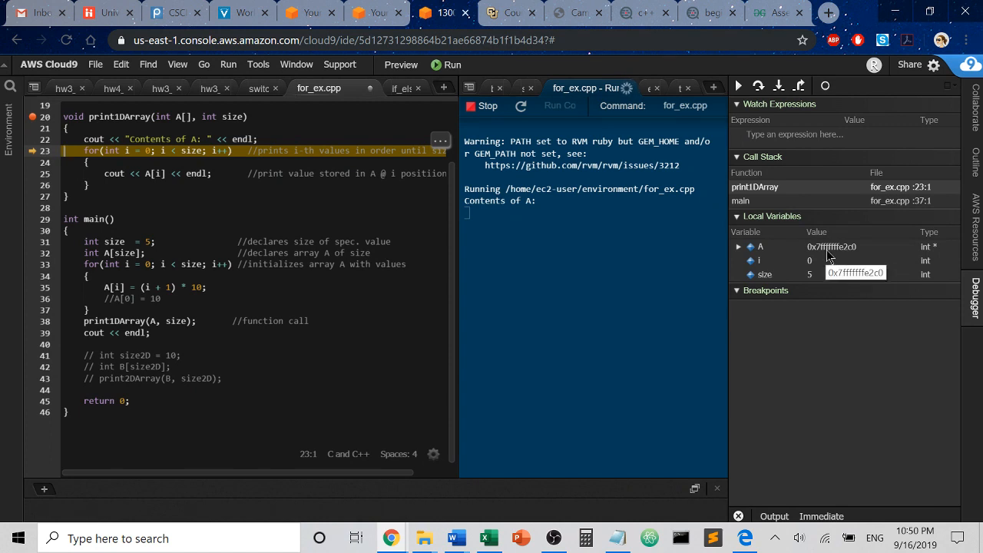
click(759, 86)
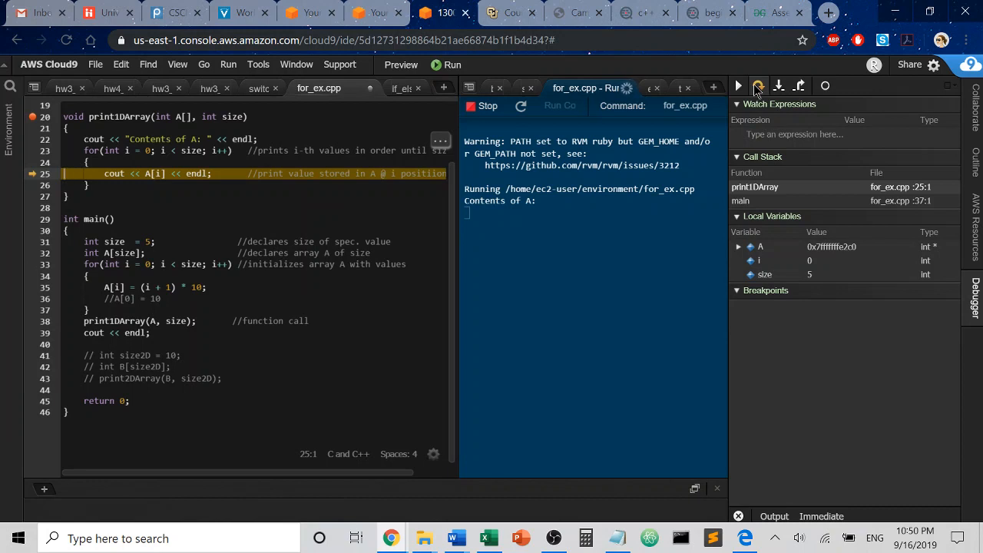
click(776, 86)
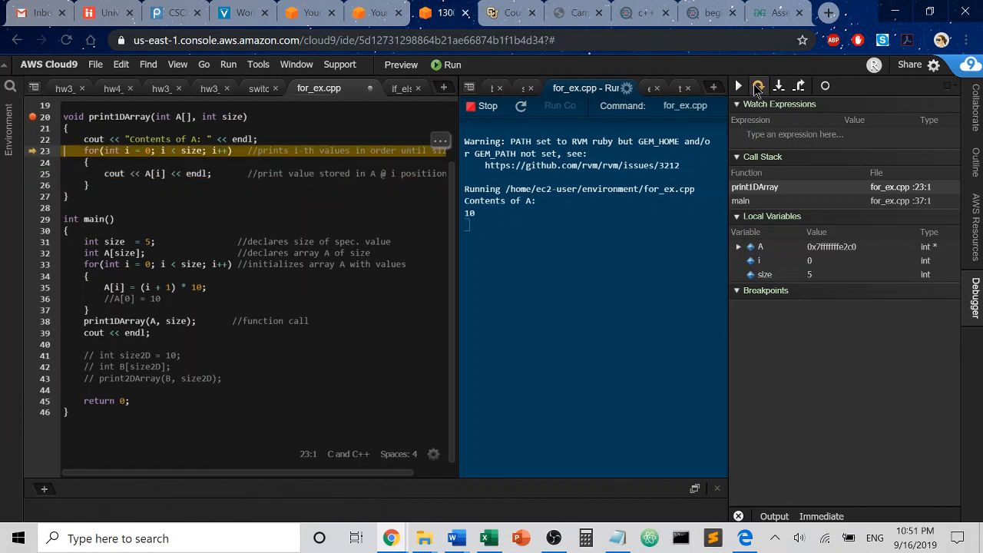
click(758, 86)
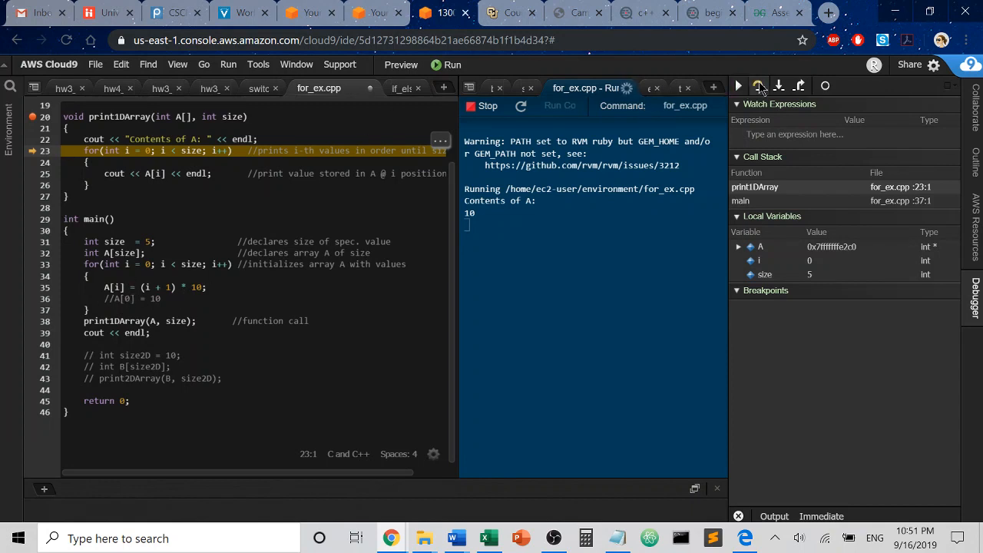
click(758, 86)
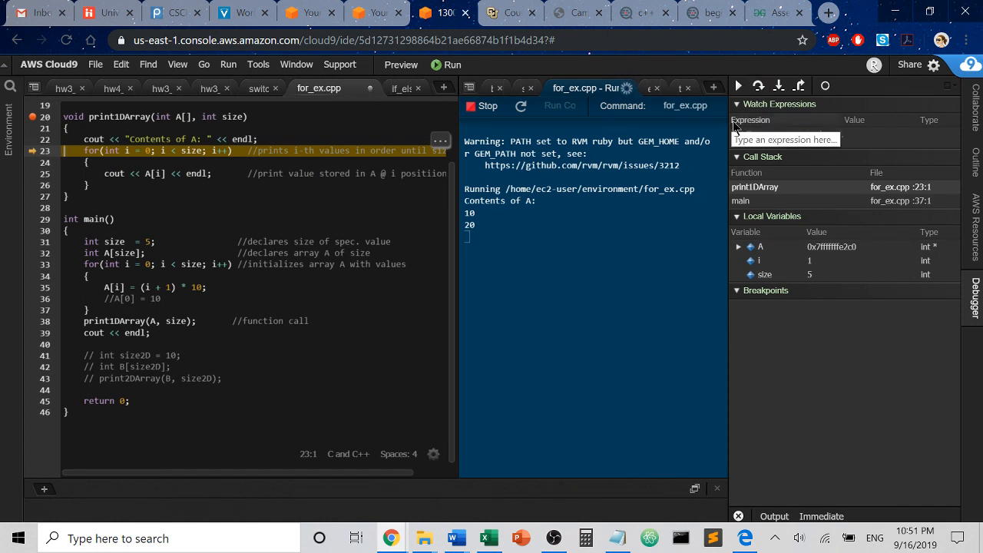
Step: Keep stepping until 50 is printed, then return from print1DArray to main's next line
click(757, 86)
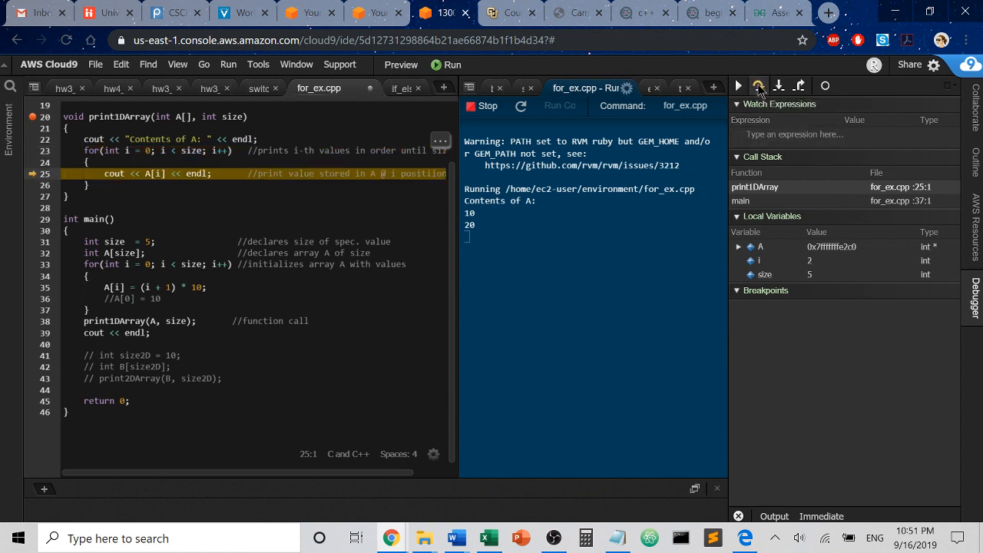
click(757, 86)
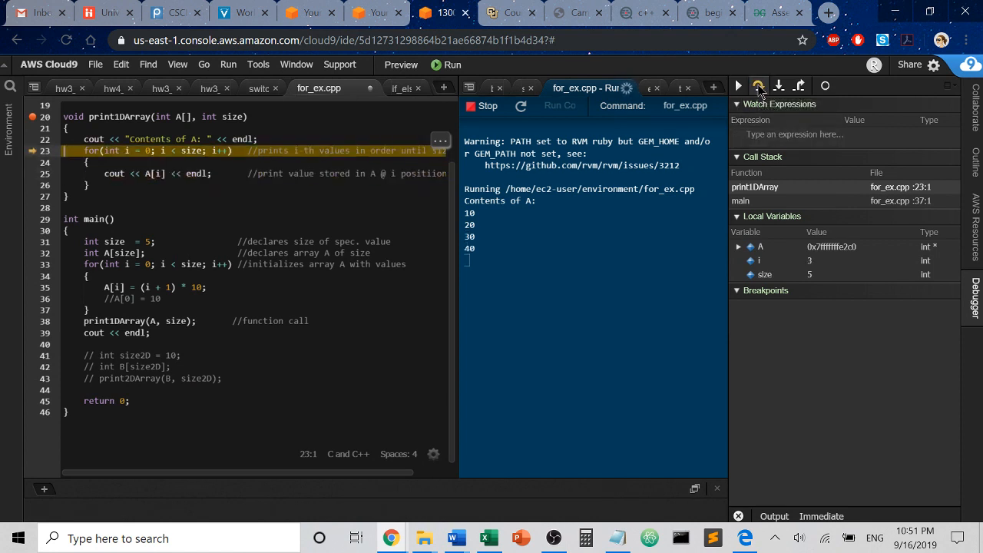
click(757, 86)
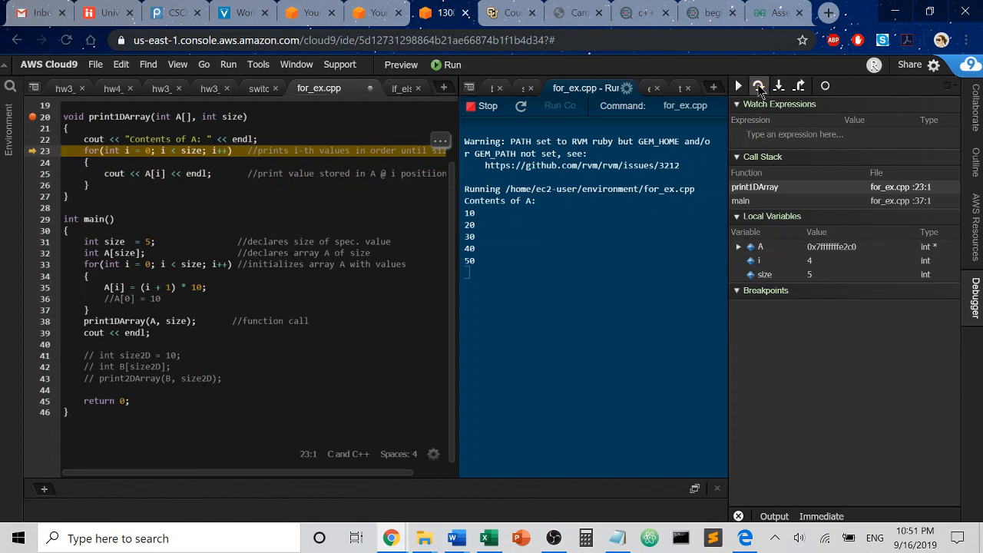
click(758, 86)
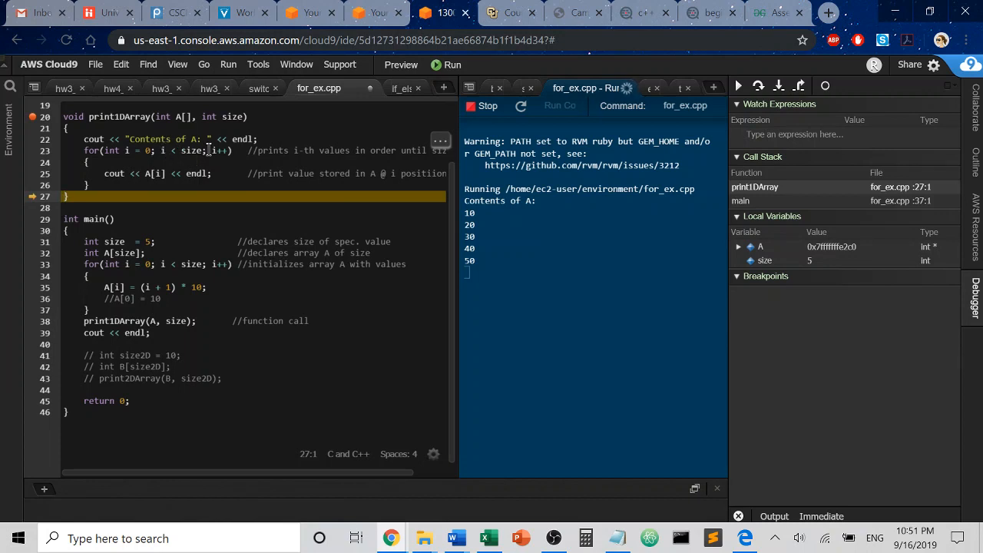
mouse_move(755, 106)
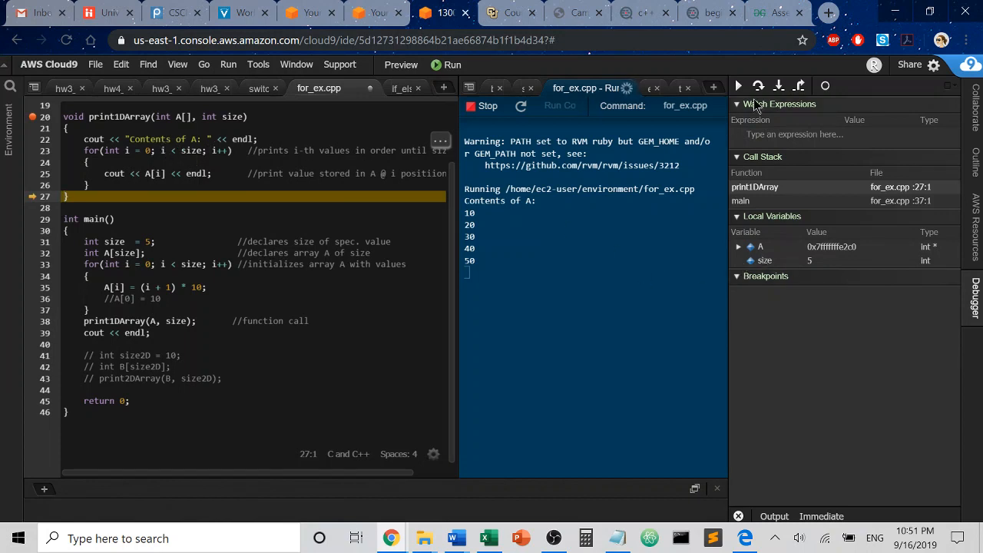
click(758, 86)
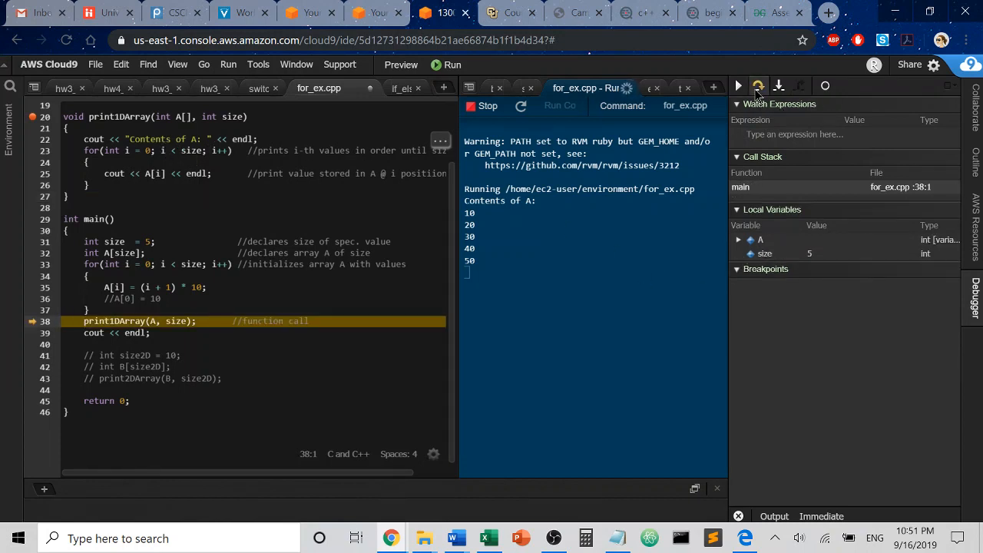
click(757, 86)
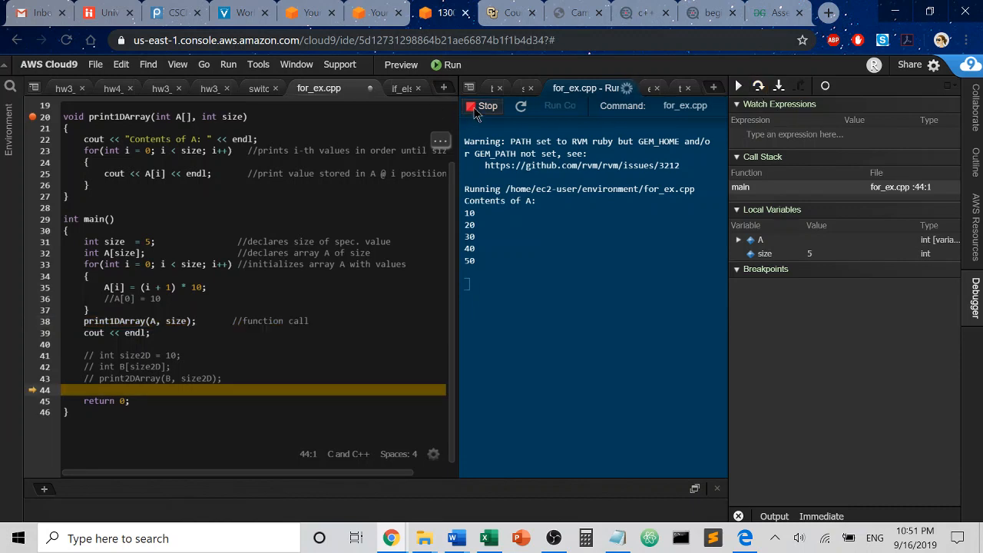
Step: Stop the debug session so the process exits, and scroll back to the top of for_ex.cpp
click(486, 104)
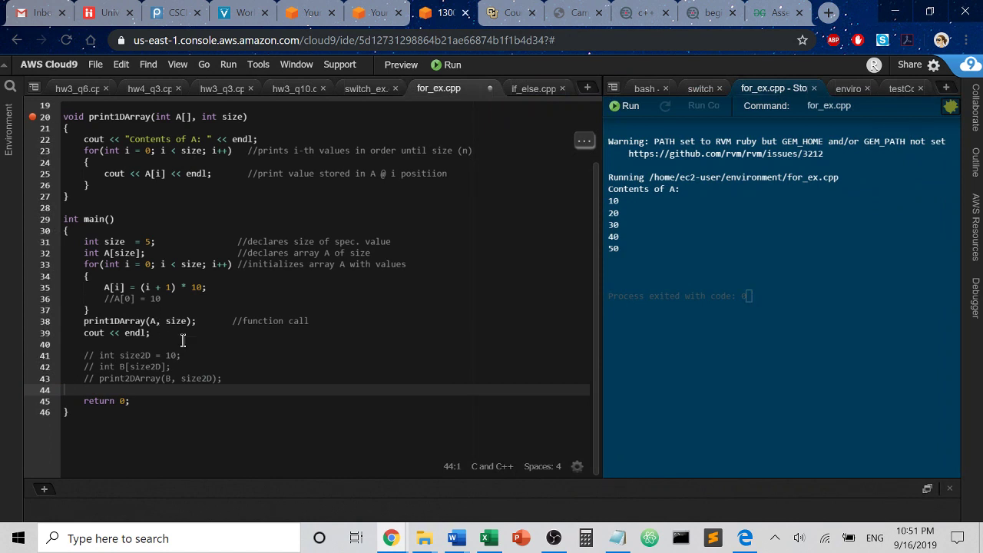
scroll(up, 3)
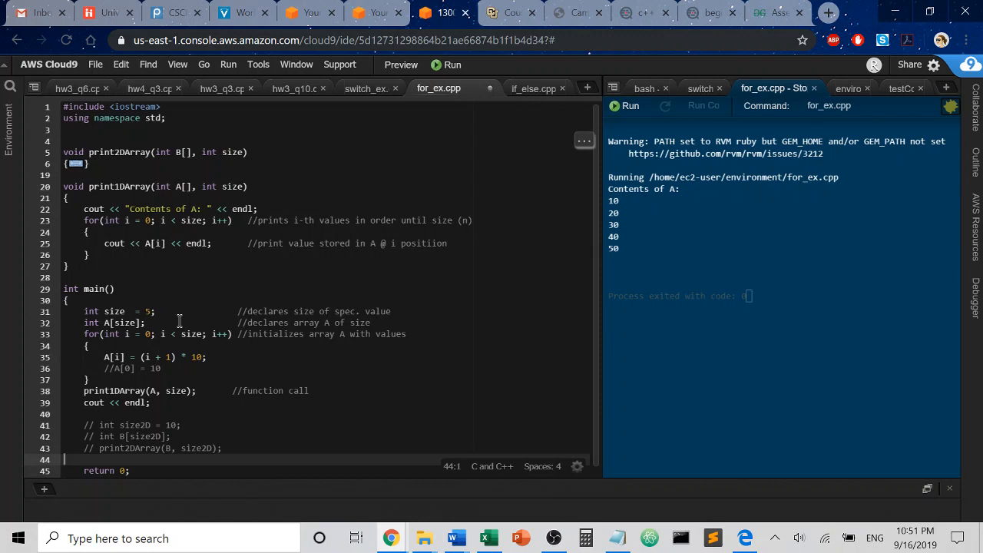
mouse_move(152, 264)
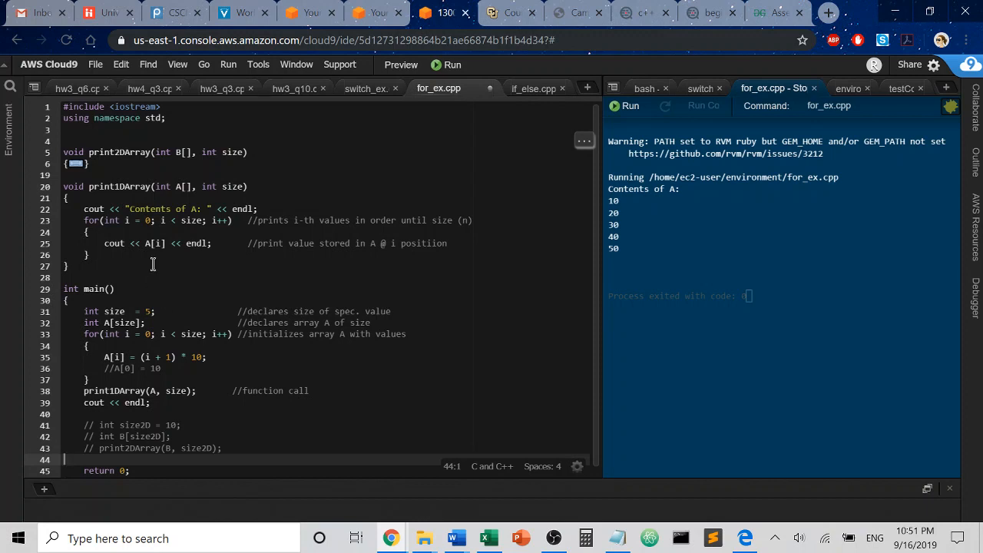
mouse_move(152, 230)
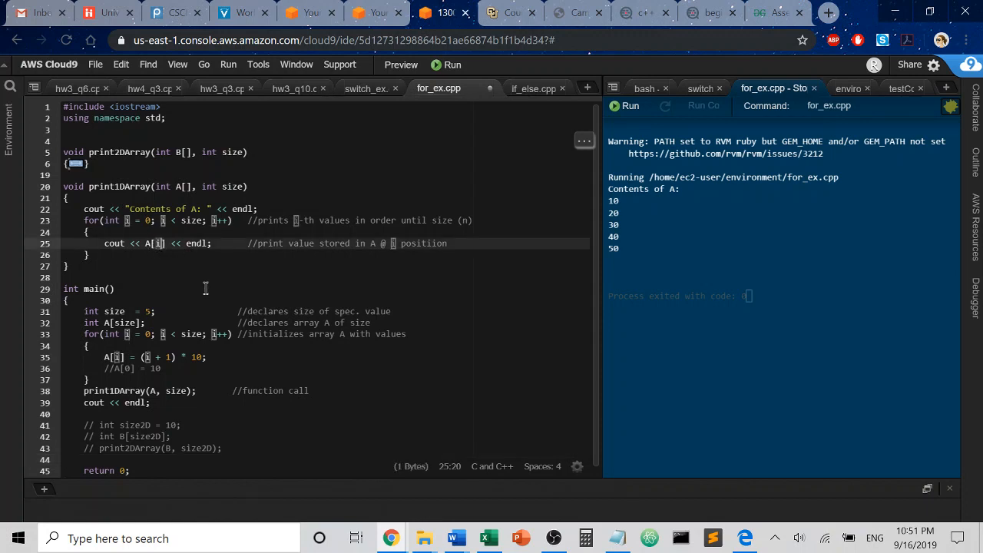
mouse_move(203, 298)
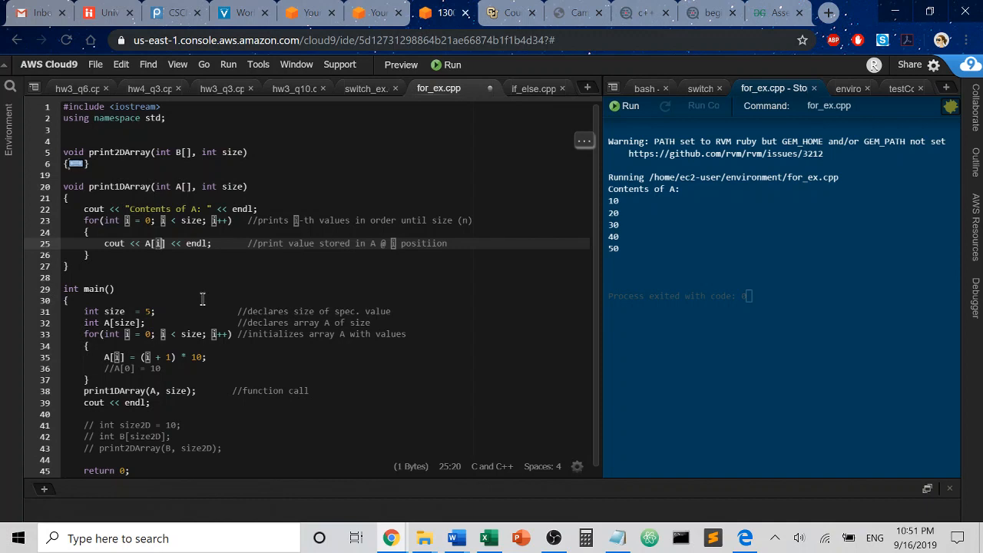
mouse_move(513, 275)
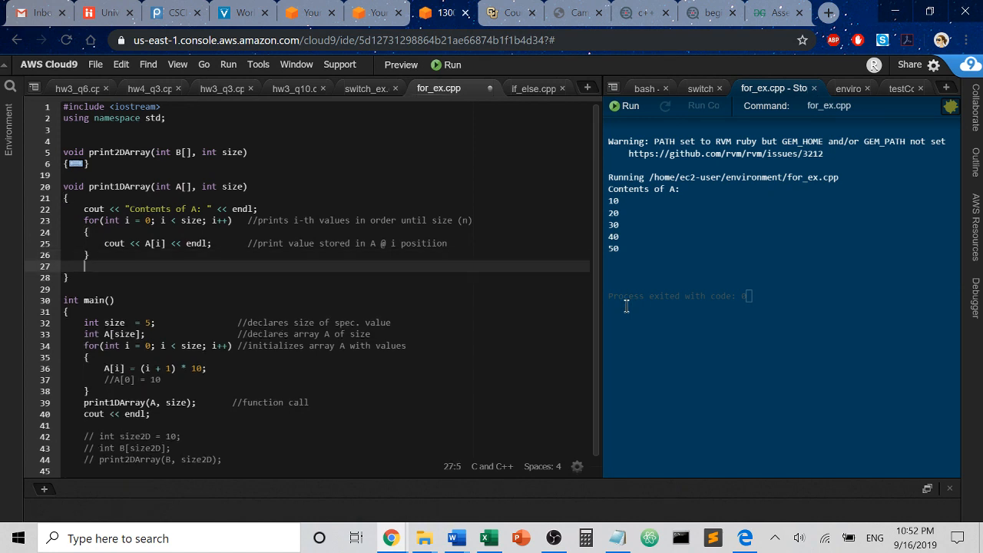
Step: Write cout << A[0] << endl; after print1DArray's loop
text(cout <<)
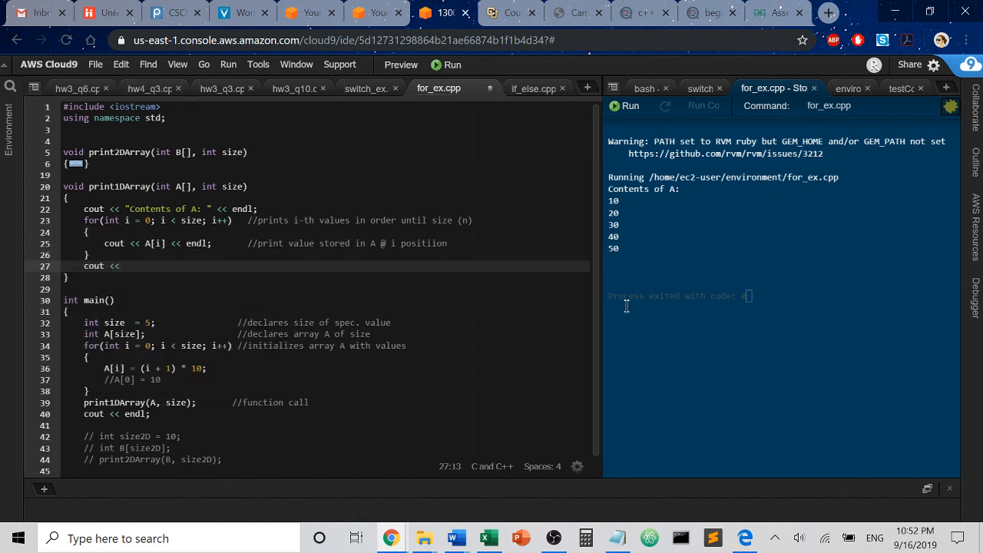
text(A[)
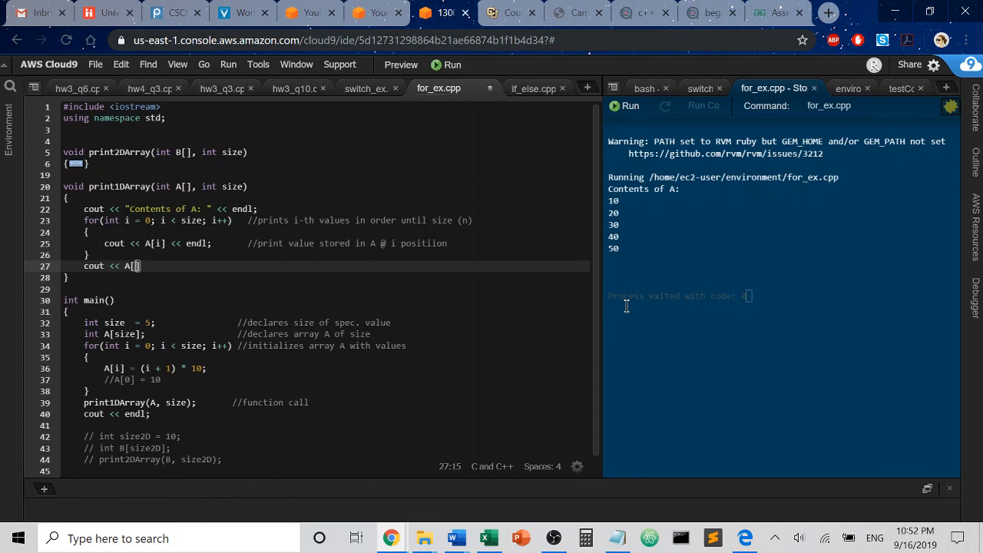
text(0] <<)
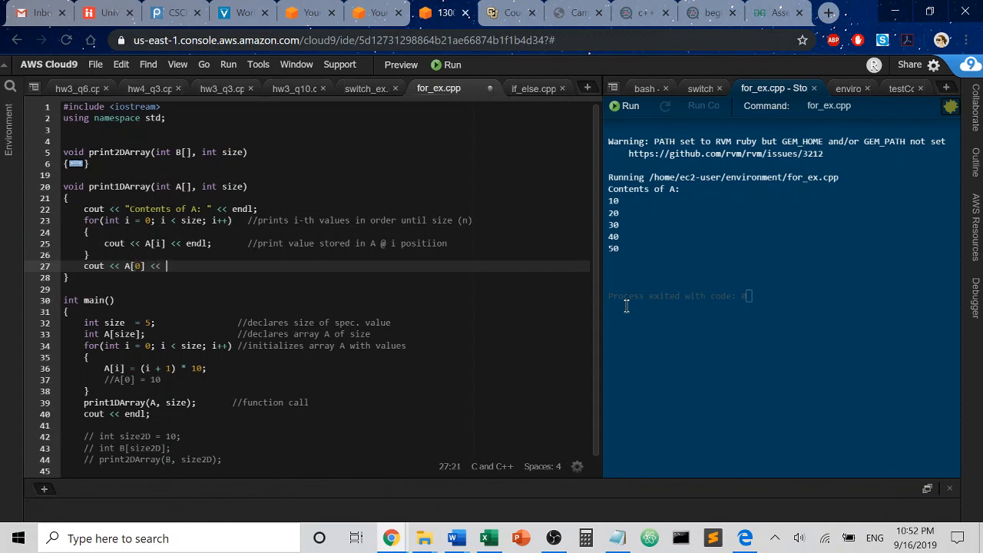
text(end;)
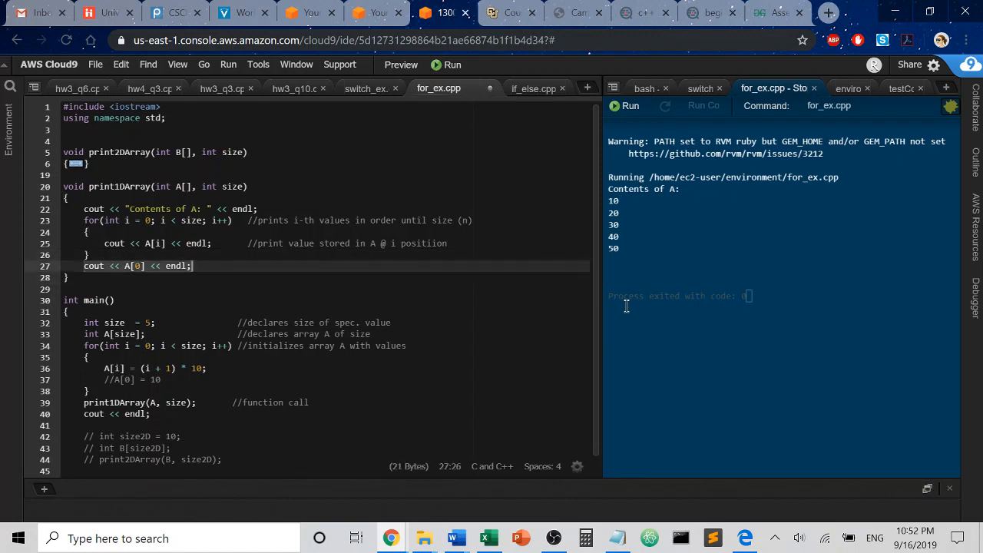
key(ctrl+shift+k)
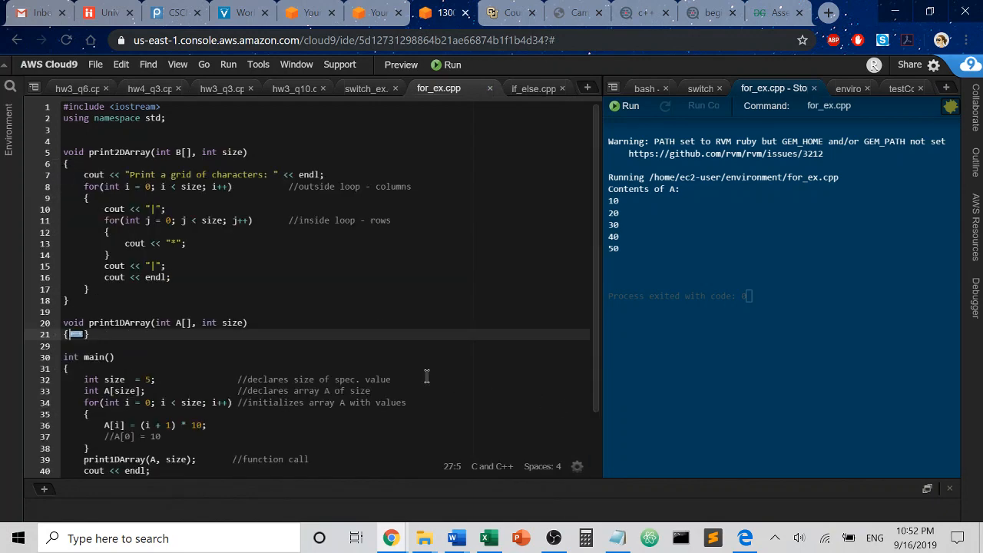
mouse_move(264, 362)
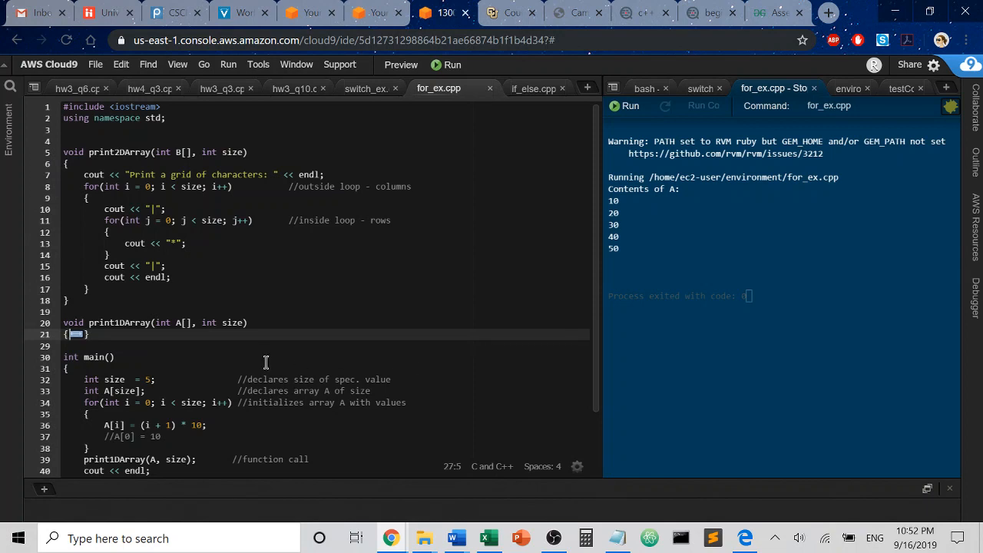
scroll(down, 3)
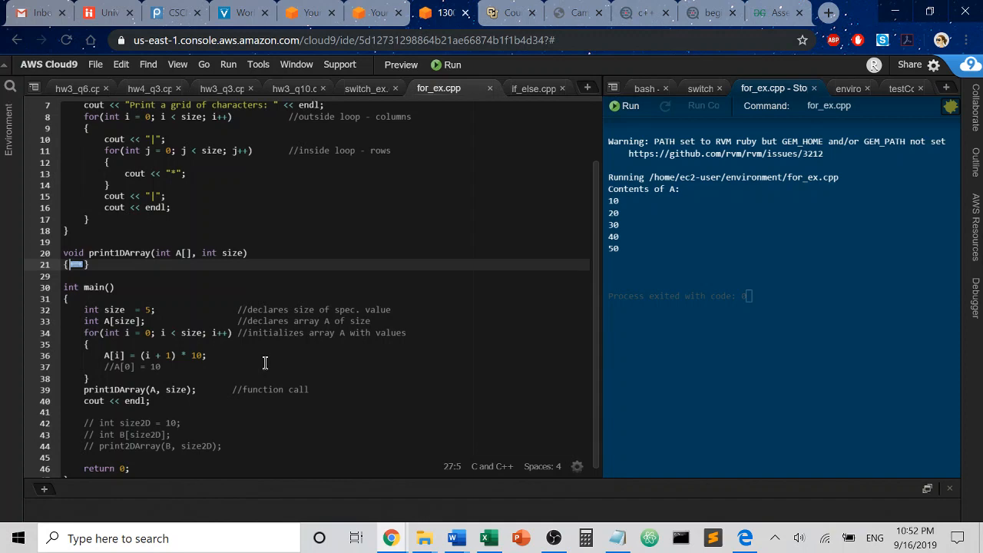
scroll(up, 3)
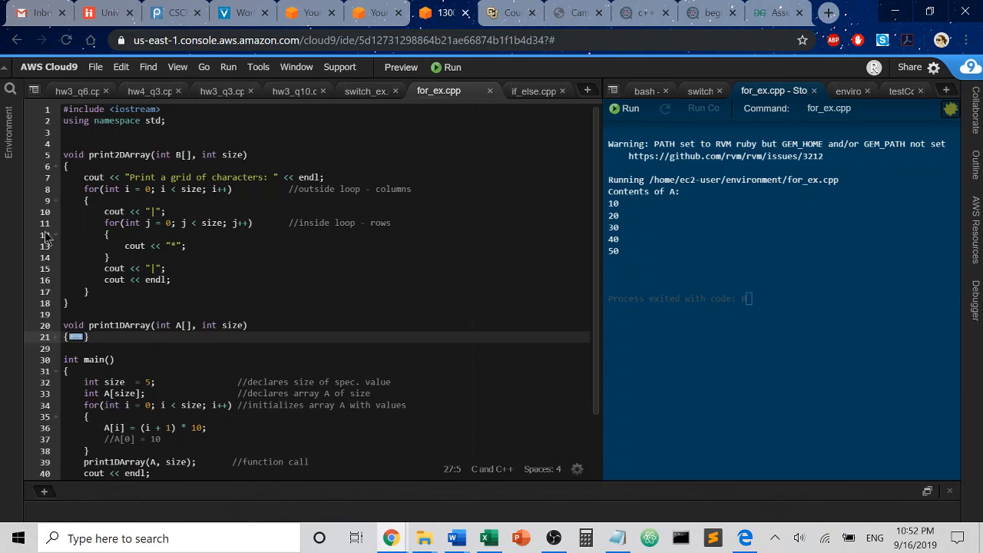
scroll(down, 3)
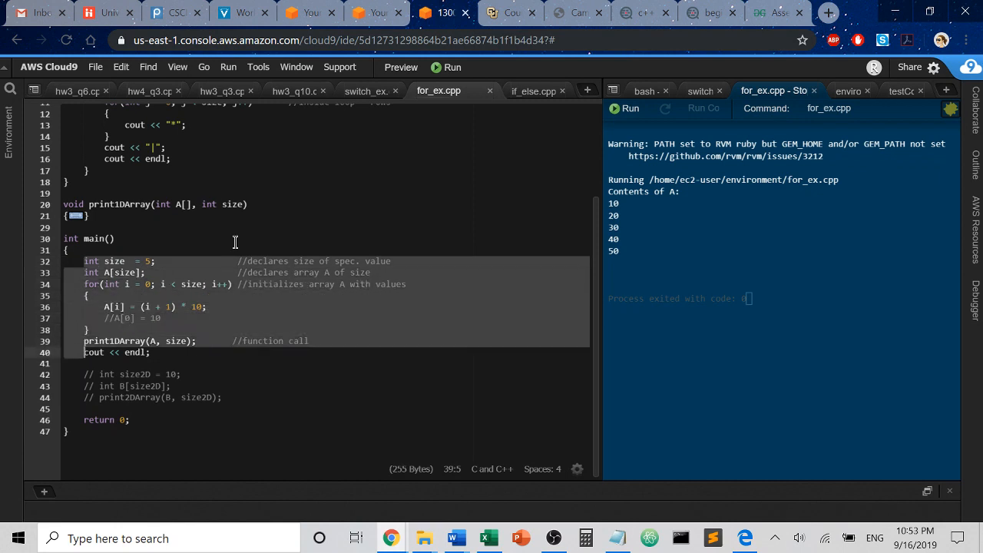
Step: Comment out main's 1D array code with Ctrl+/ and check the braces enclosing print2DArray's inner loop
key(ctrl+/)
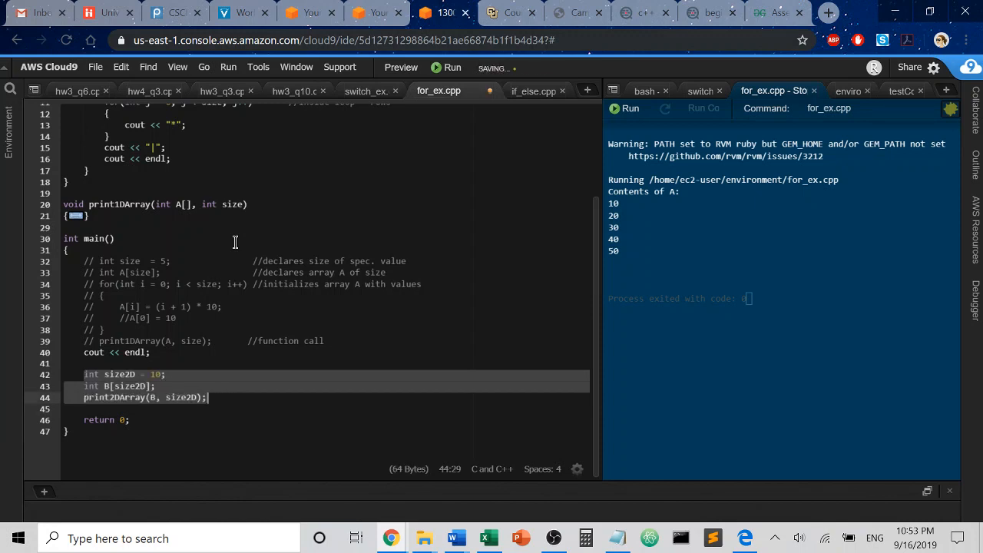
click(166, 375)
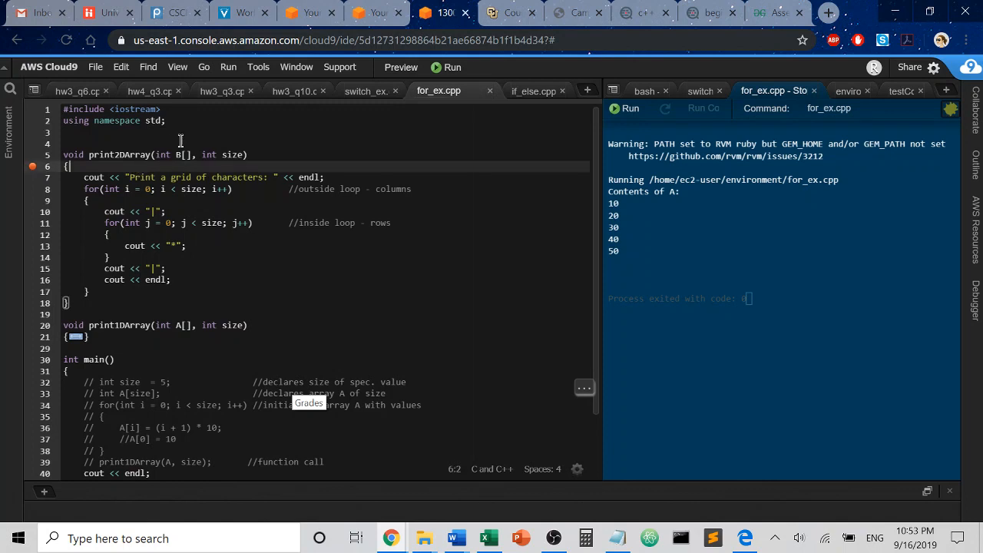
click(107, 258)
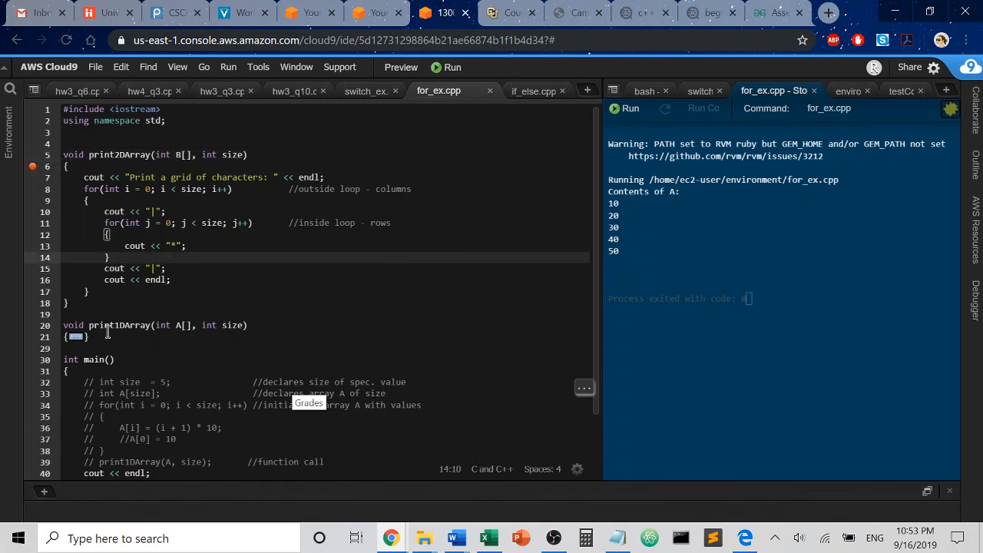
click(68, 302)
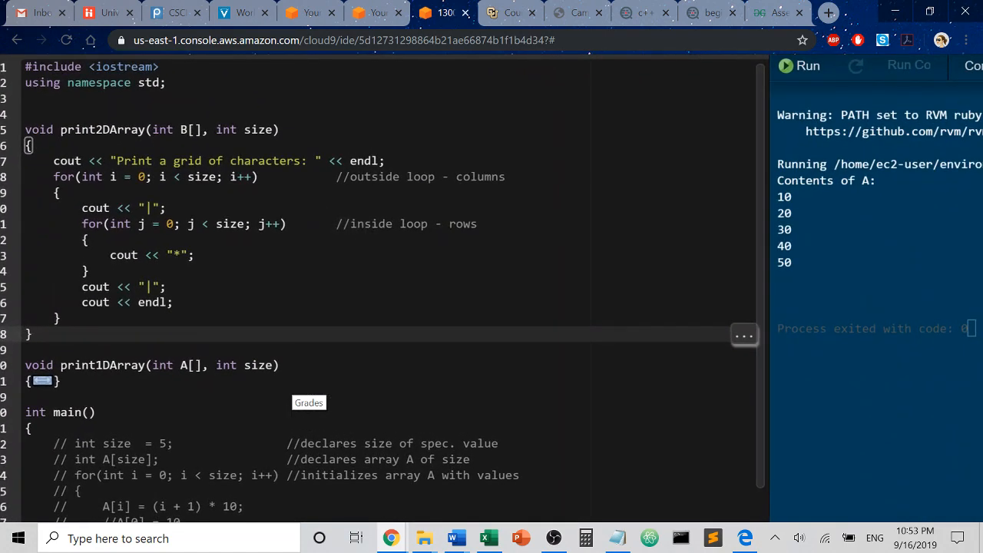
mouse_move(817, 95)
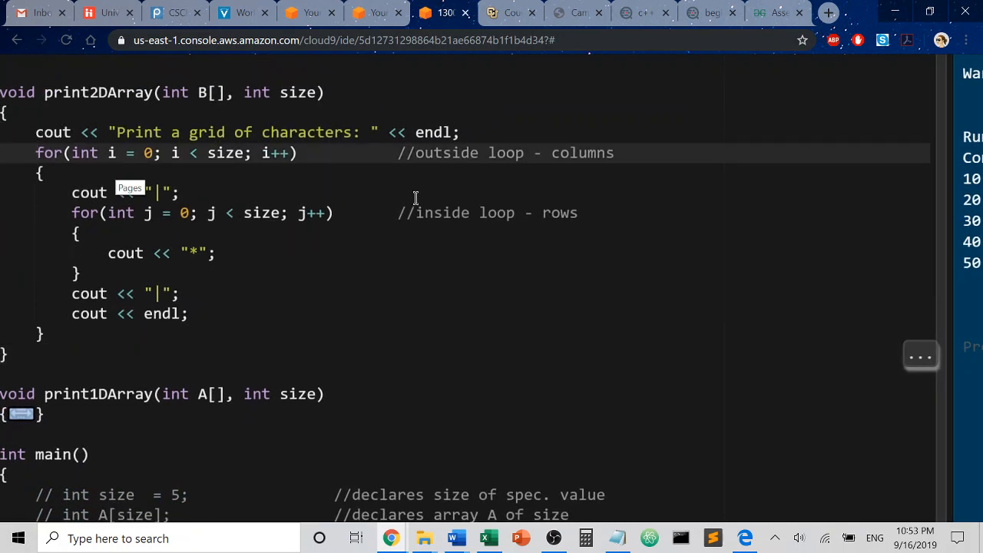
mouse_move(354, 223)
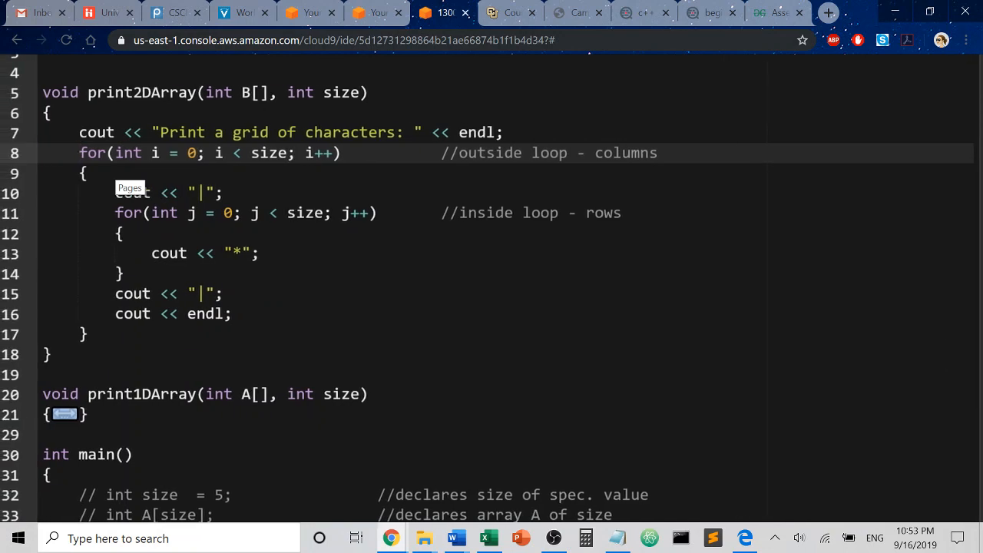
mouse_move(220, 264)
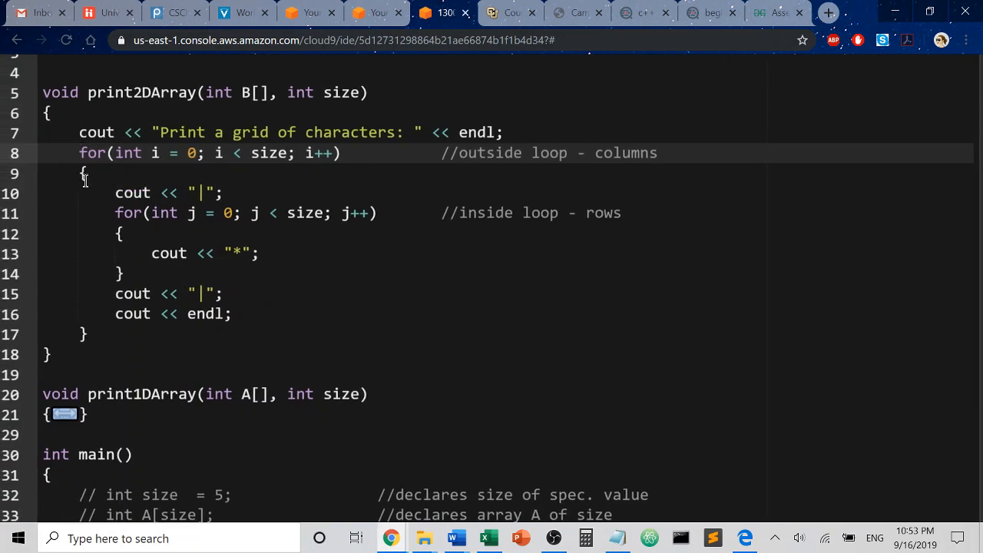
mouse_move(66, 325)
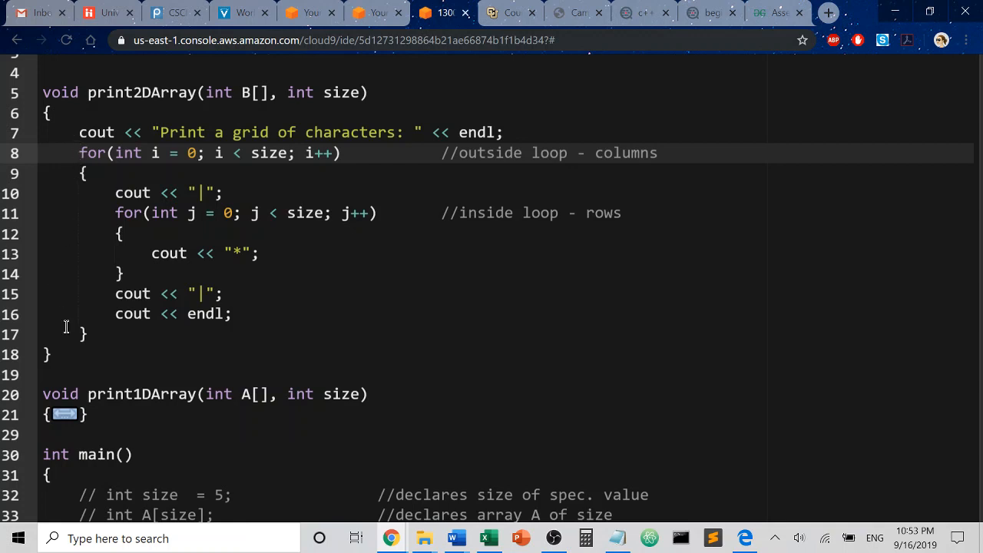
mouse_move(132, 313)
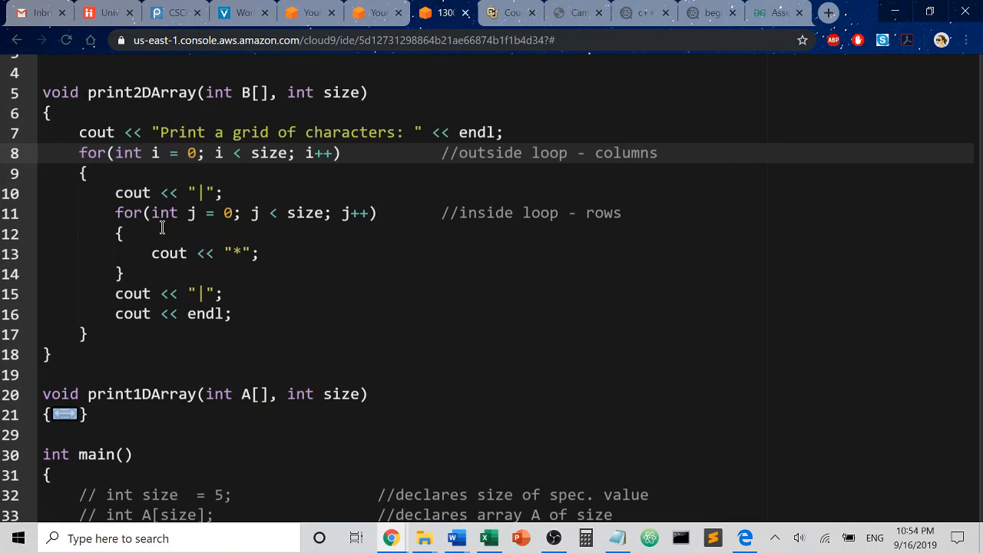
mouse_move(160, 220)
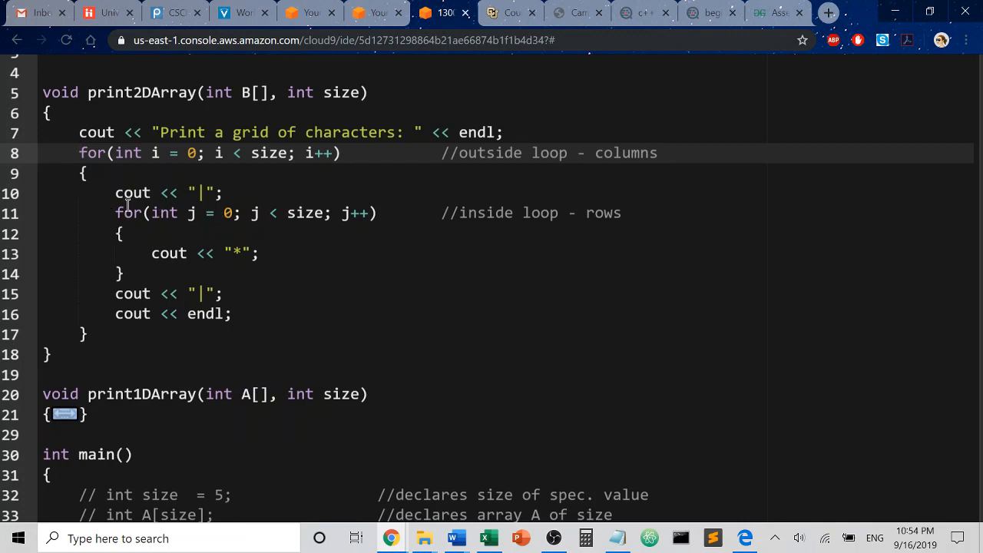
mouse_move(354, 224)
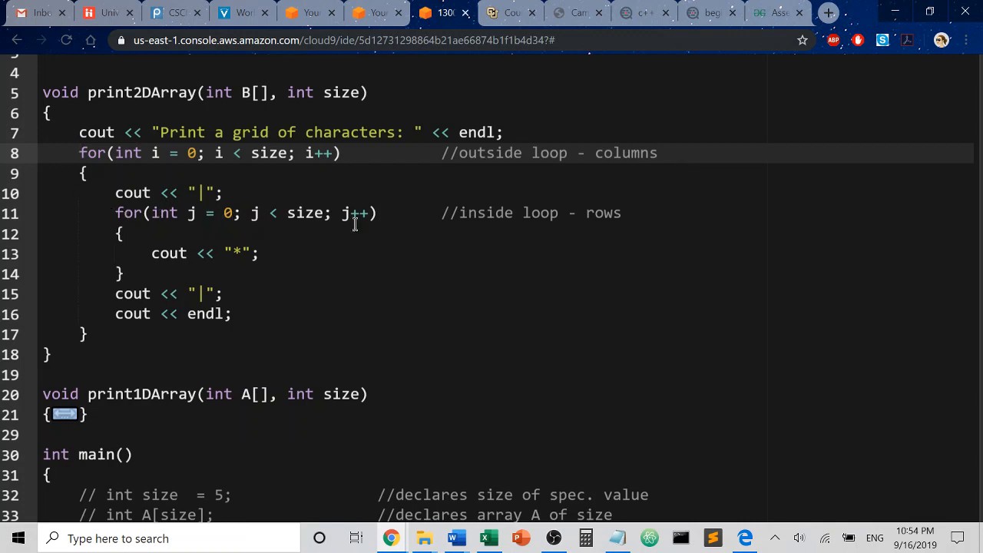
Step: Mark the two nested for loops in print2DArray, highlighting their for keywords
click(126, 212)
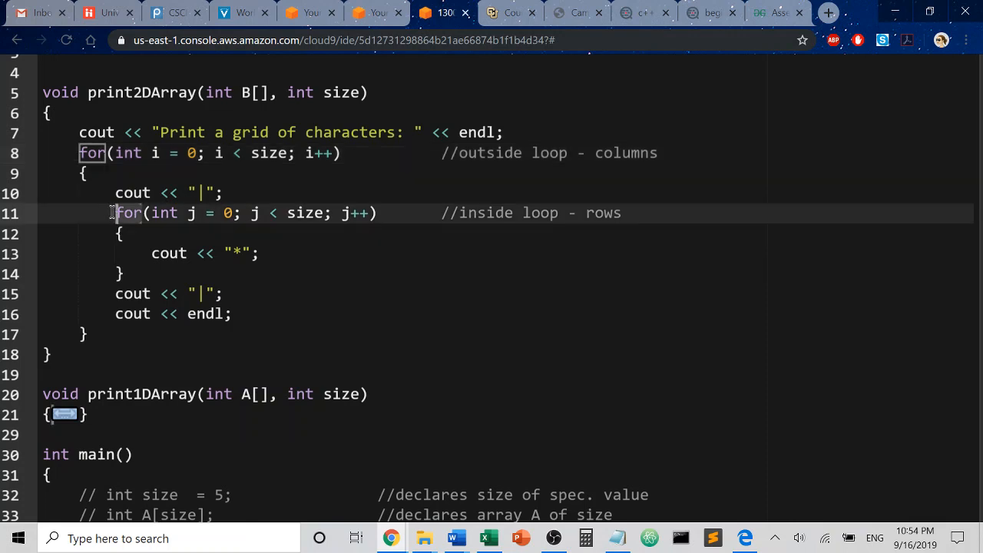
mouse_move(408, 221)
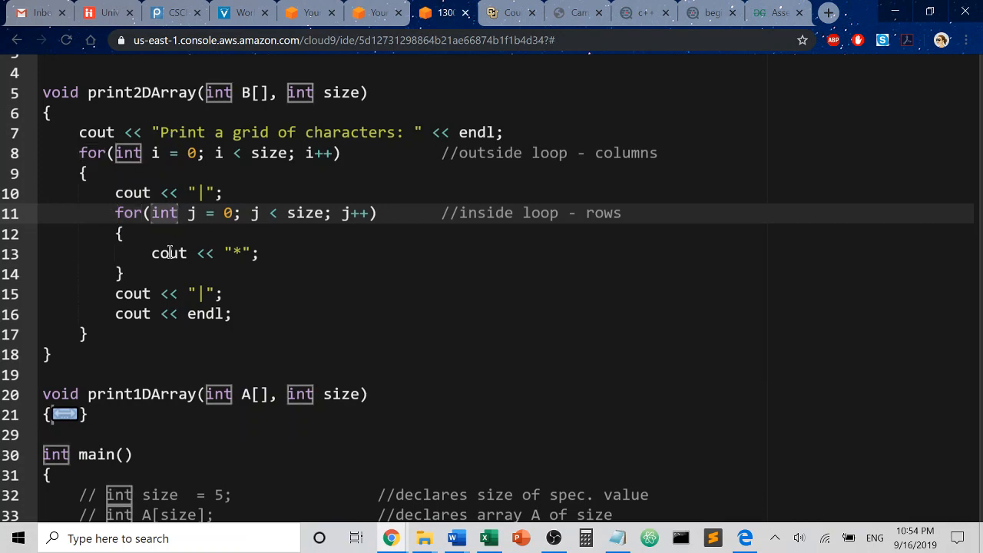
click(92, 154)
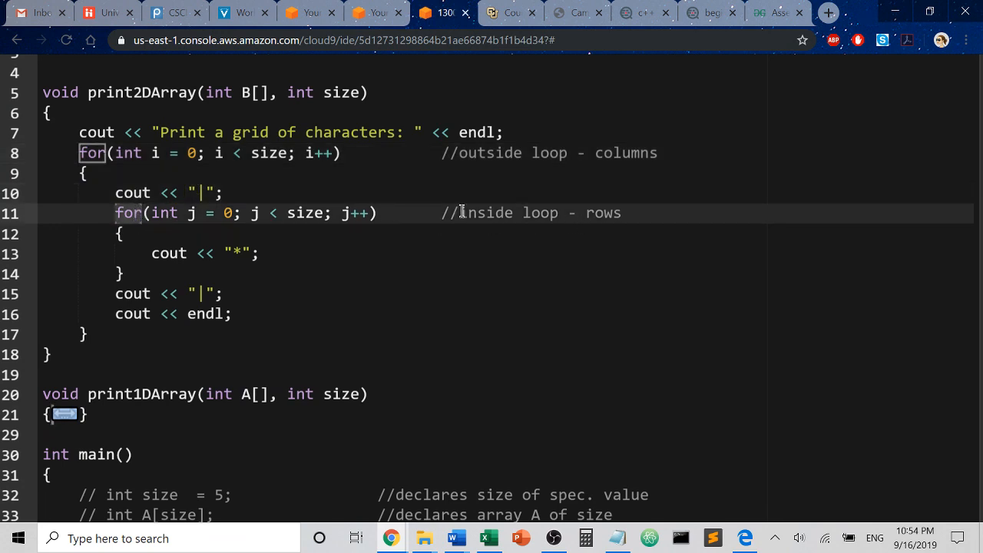
mouse_move(109, 142)
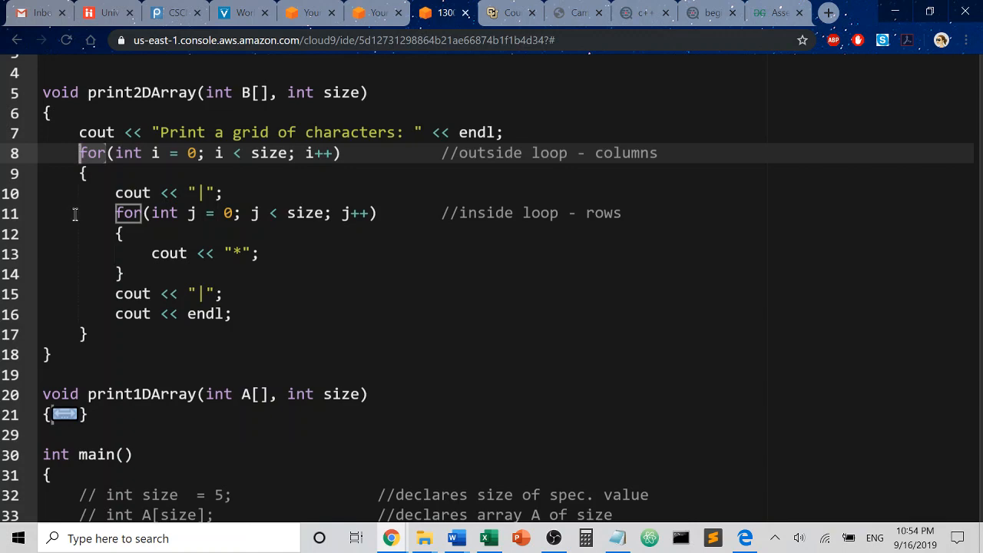
mouse_move(95, 231)
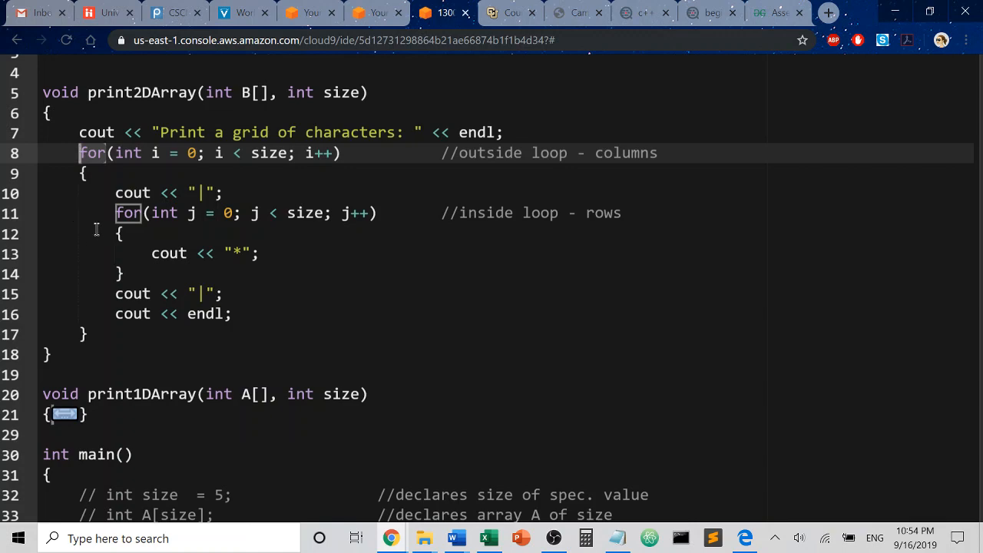
mouse_move(399, 292)
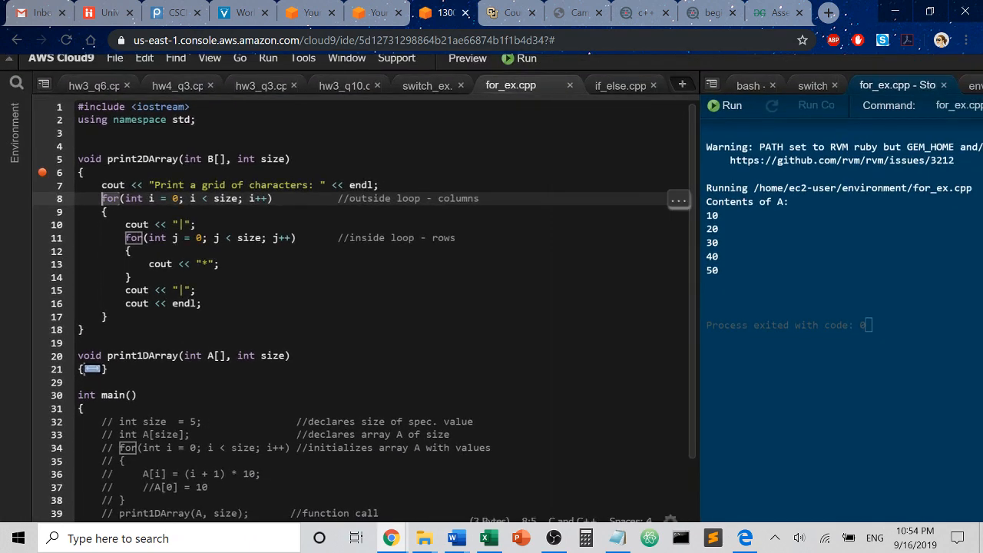
Step: Start debugging for_ex.cpp and step past the heading print into the inner loop's first iteration
click(730, 104)
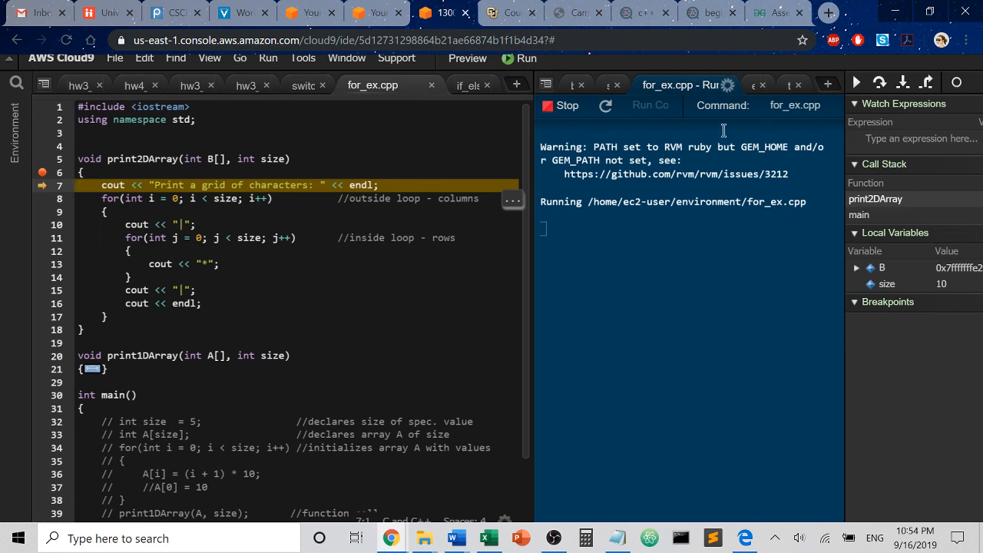
mouse_move(880, 83)
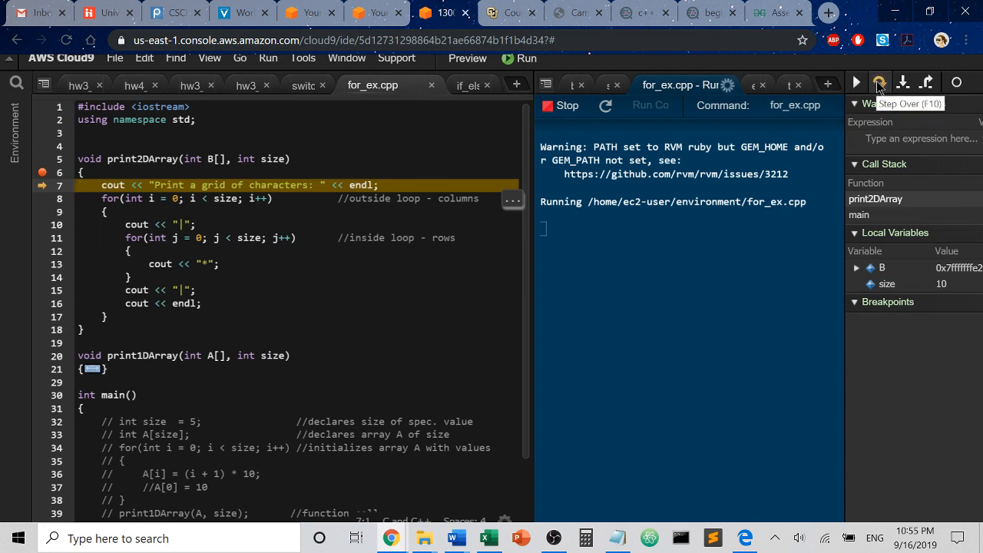
click(878, 83)
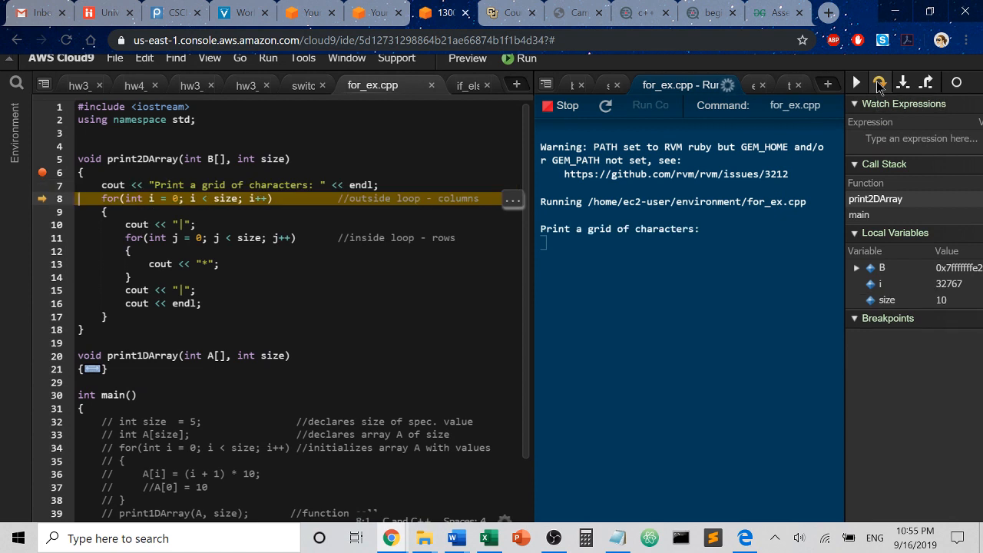
click(879, 83)
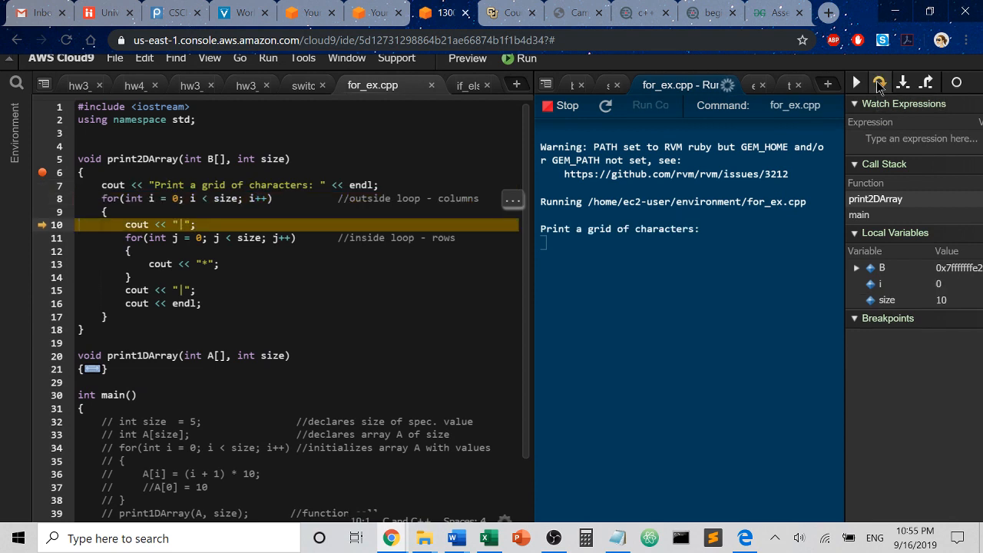
click(903, 83)
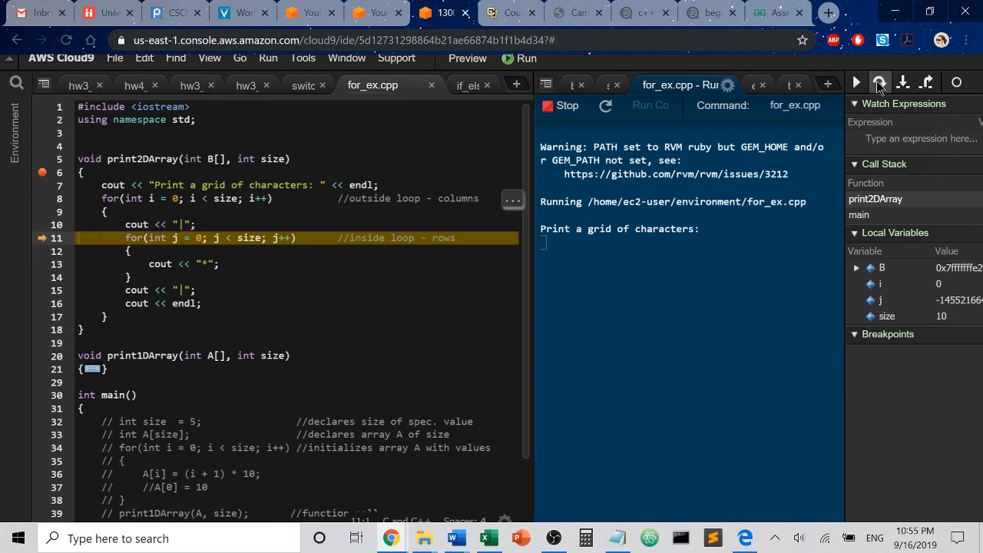
click(878, 82)
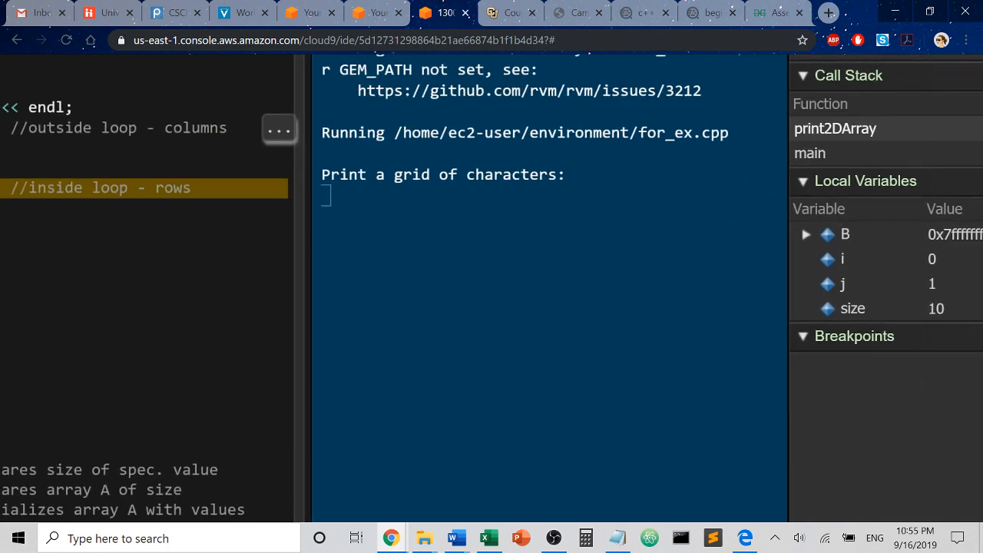
mouse_move(905, 291)
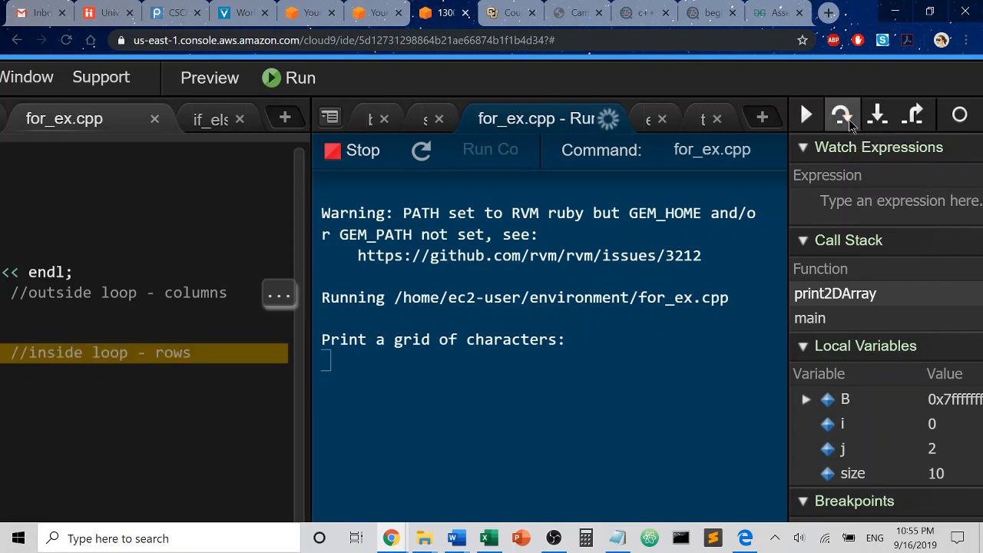
Step: Step the inner loop repeatedly so j climbs through 2, 5, 6 and 7 on the first row
click(841, 113)
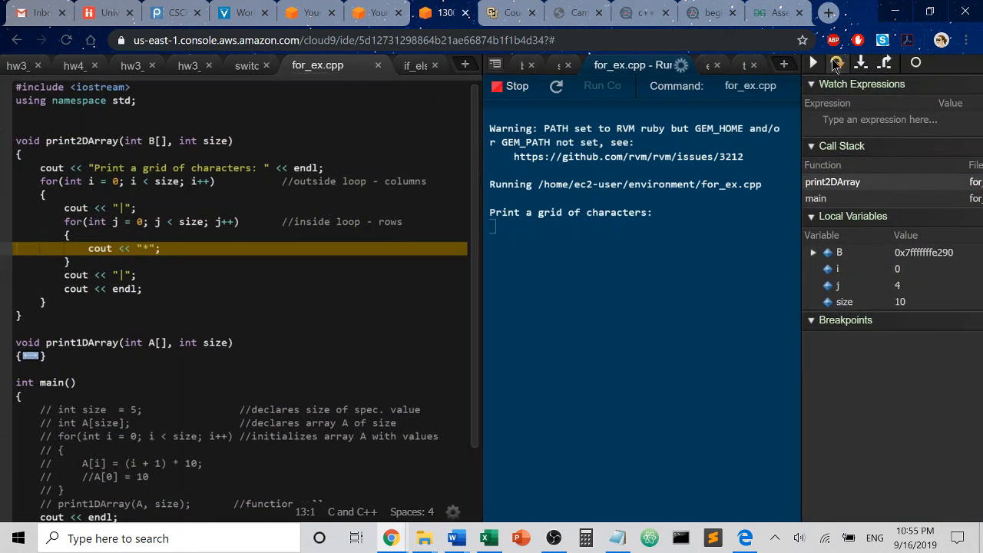
click(836, 64)
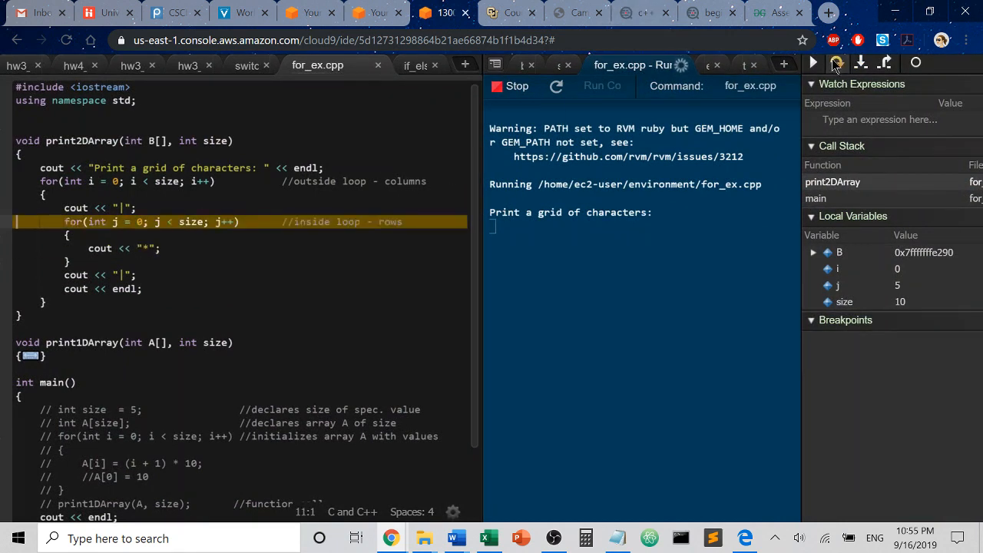
click(835, 64)
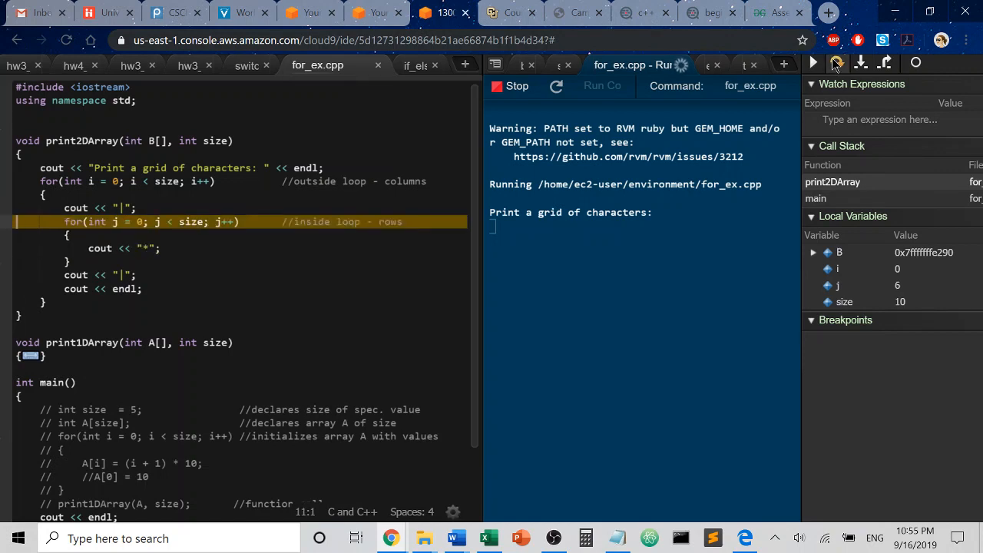
click(837, 63)
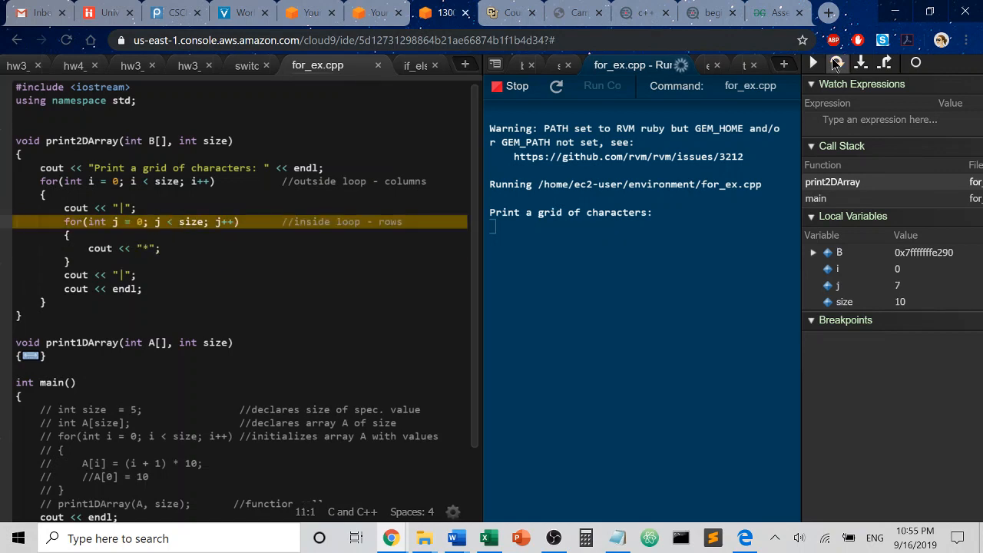
click(833, 64)
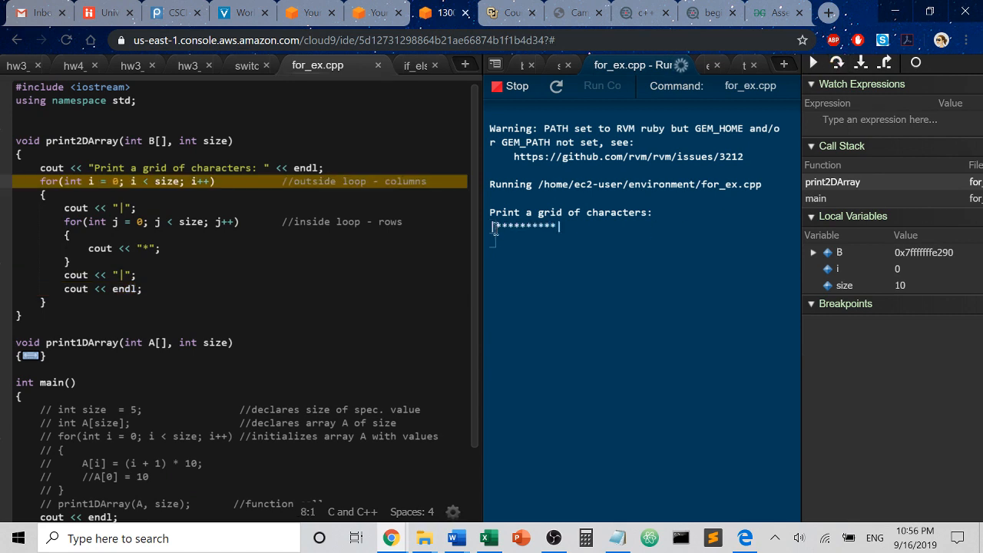
mouse_move(337, 246)
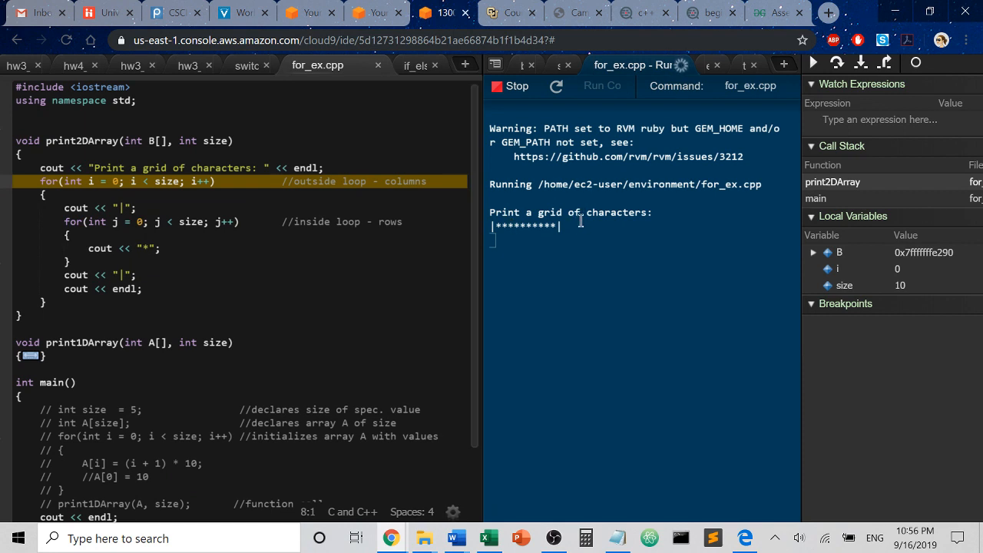
mouse_move(796, 68)
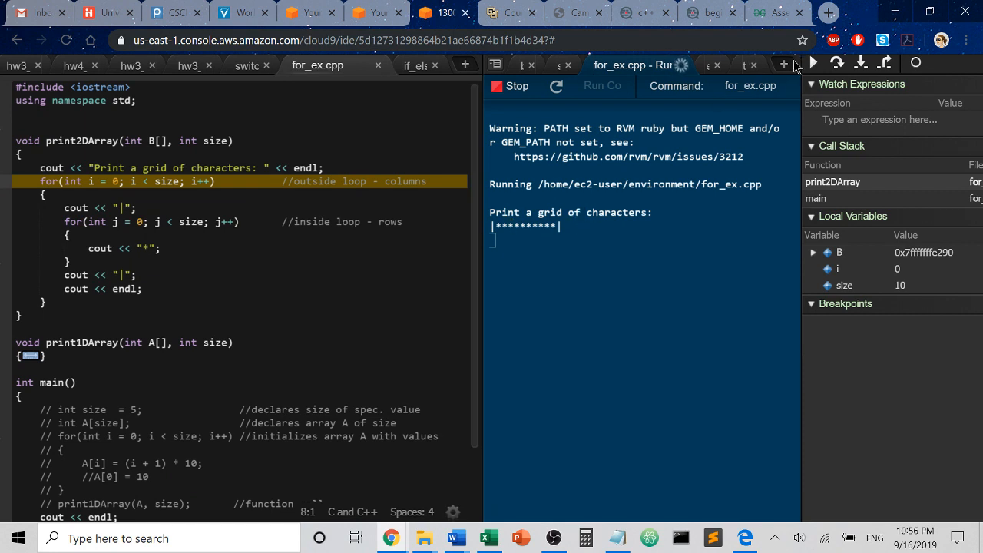
Step: Step into the outer loop's second pass and through its inner loop until j reaches 6
click(835, 64)
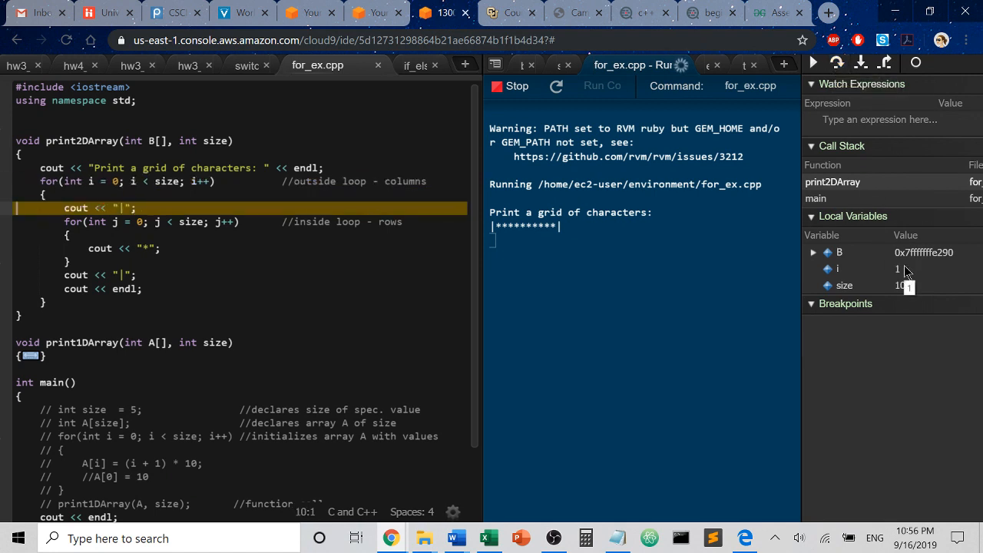
click(836, 63)
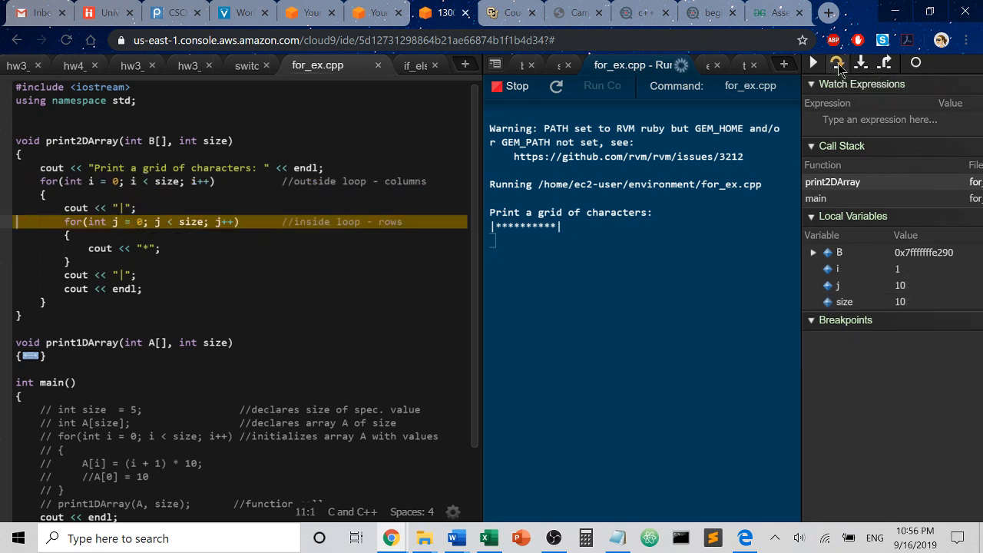
click(835, 63)
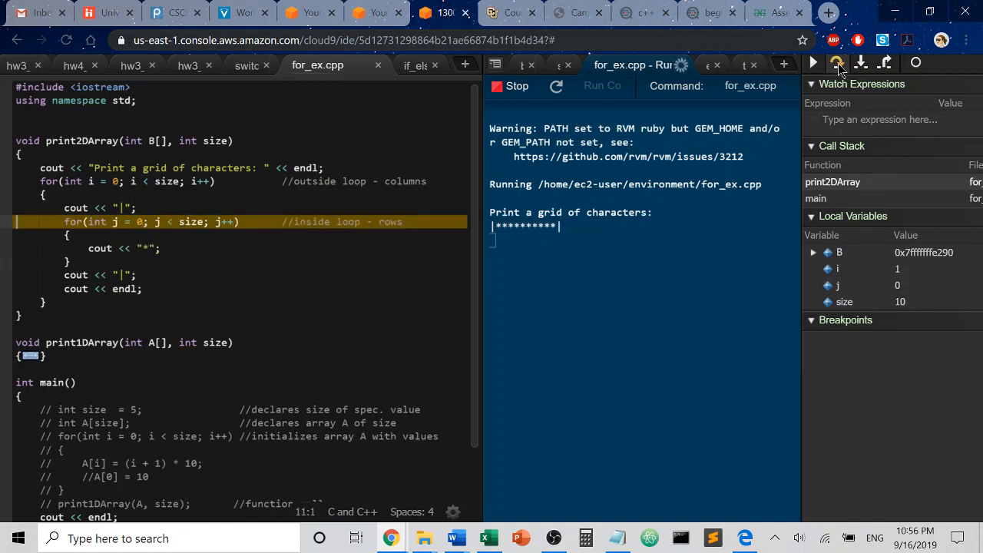
click(836, 64)
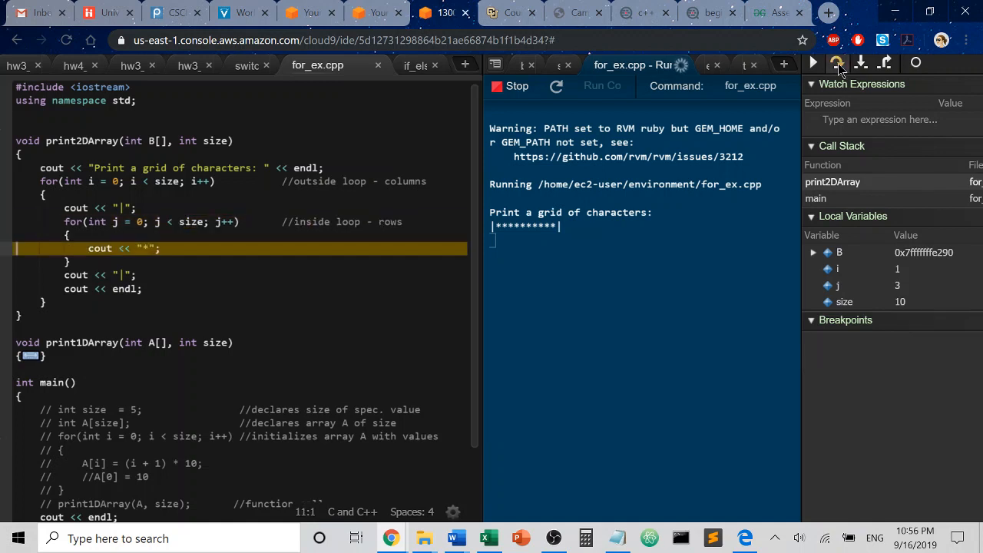
click(835, 62)
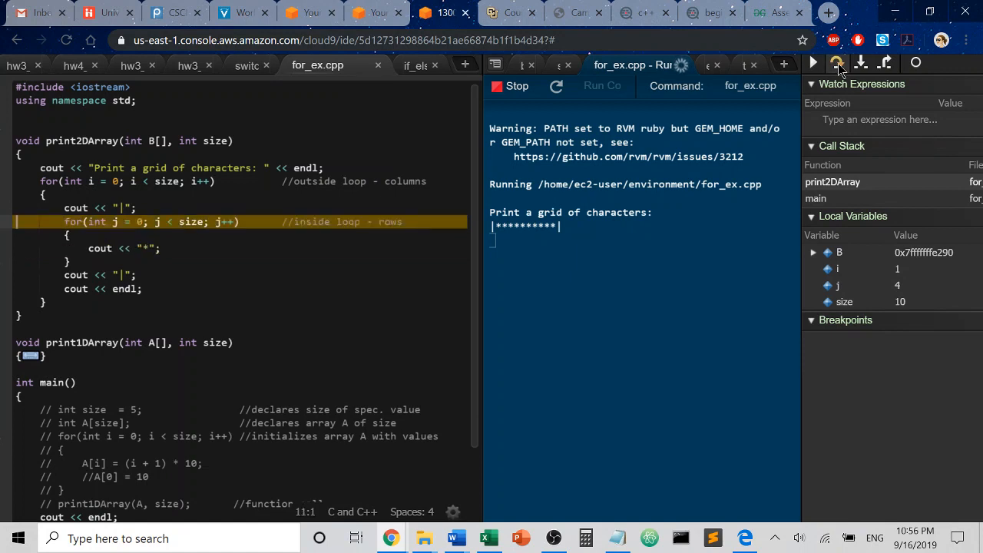
click(835, 63)
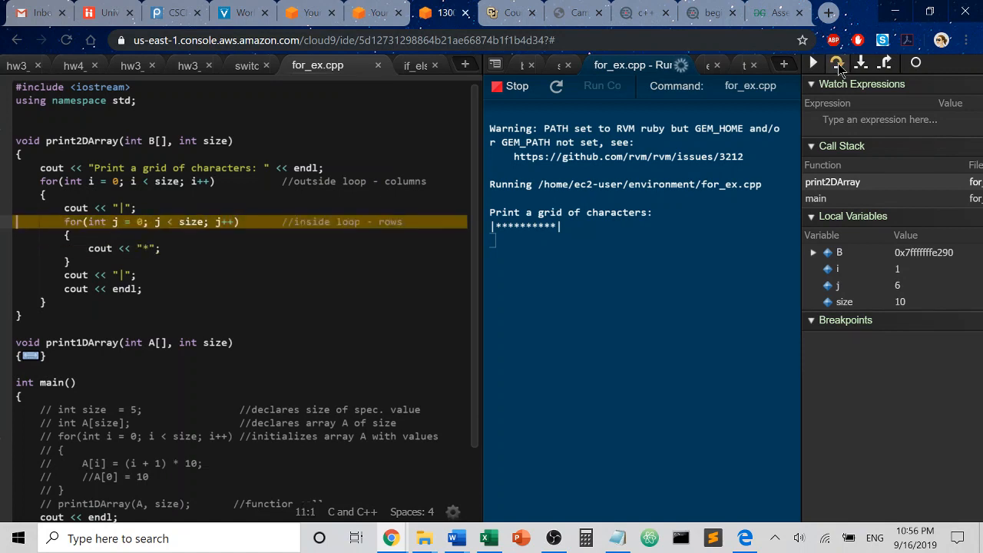
click(835, 63)
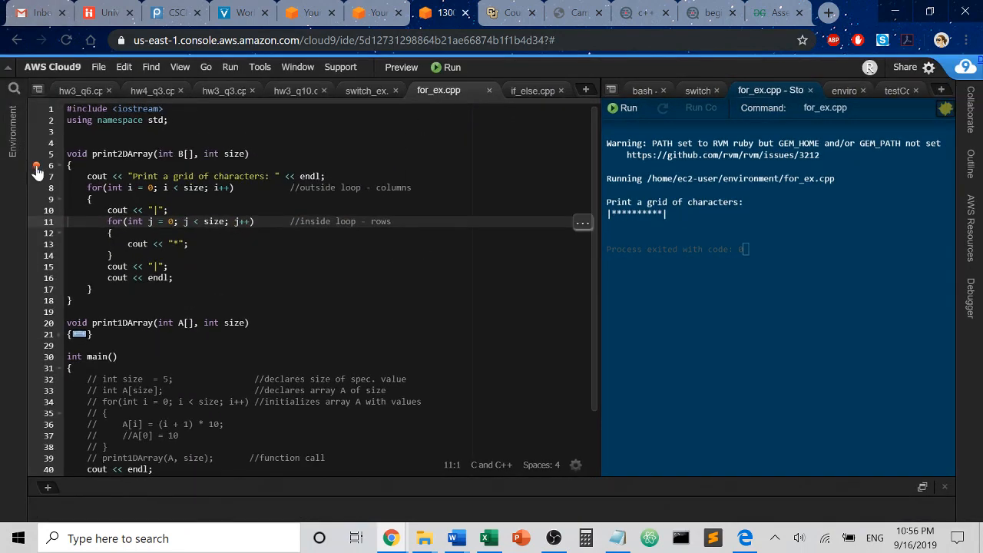
Step: Check main's print2DArray call, then run for_ex.cpp normally to print the full 10×10 asterisk grid
scroll(down, 3)
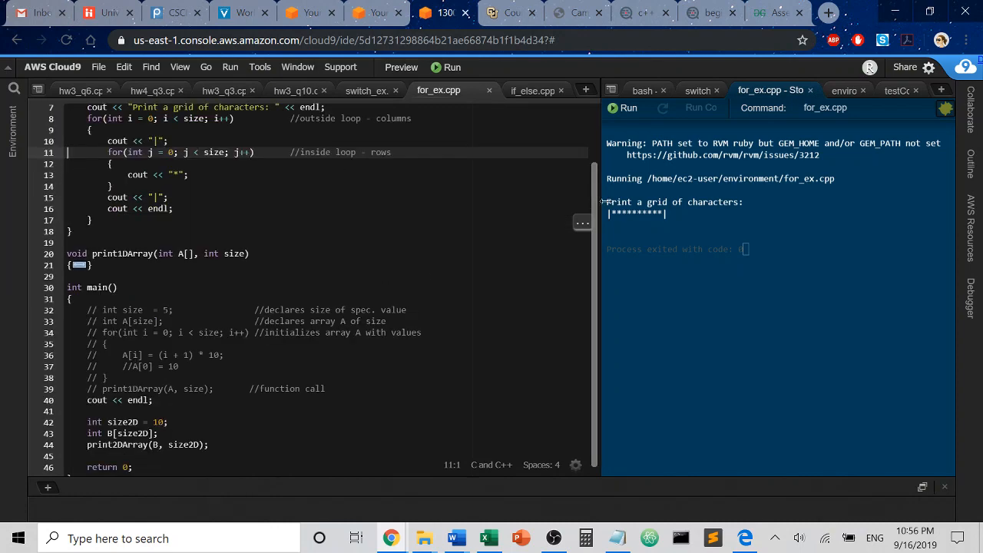
mouse_move(390, 316)
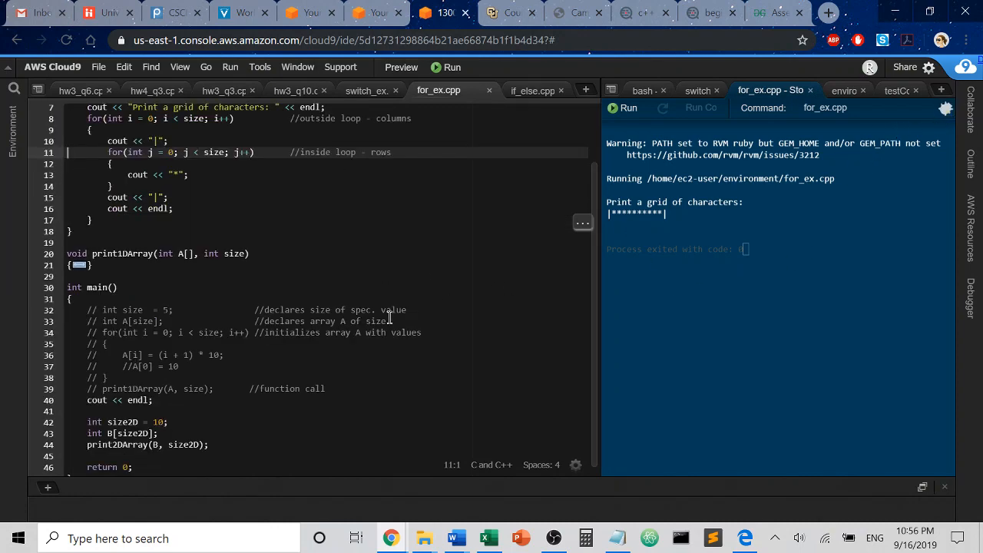
scroll(up, 3)
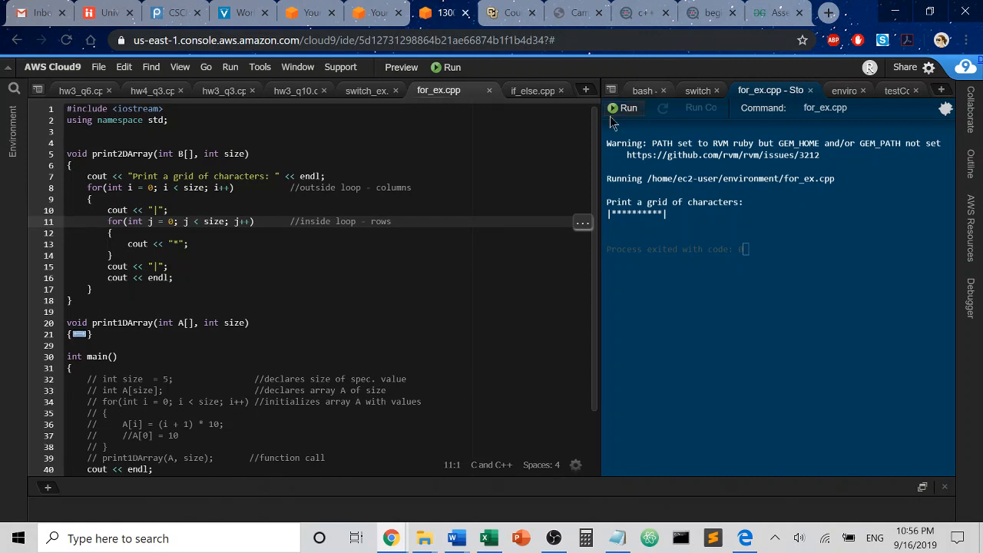
click(623, 108)
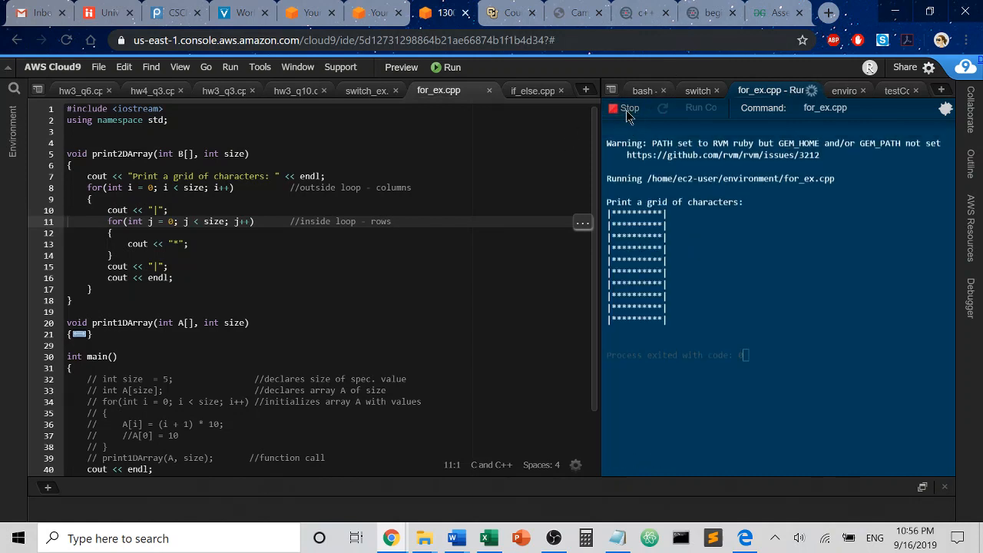
click(627, 107)
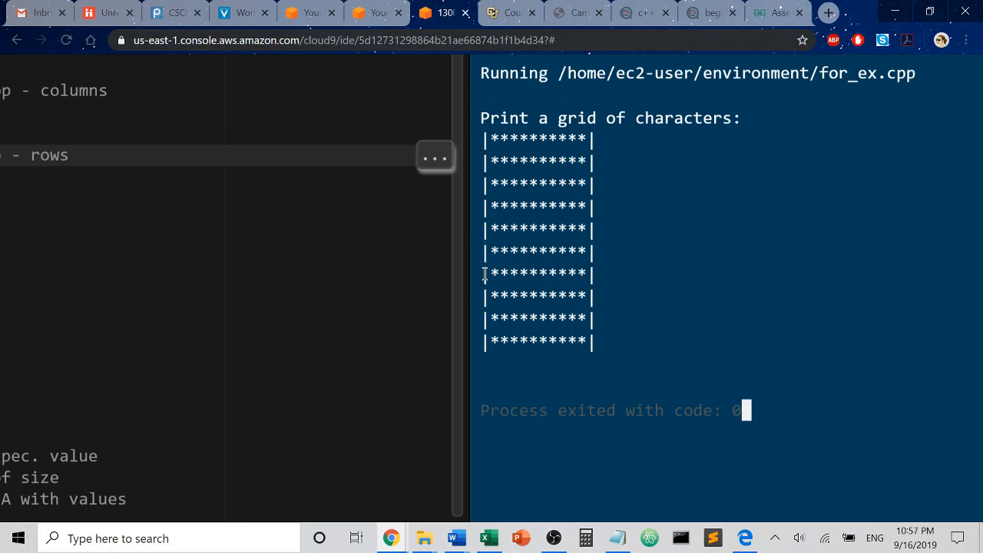
mouse_move(484, 299)
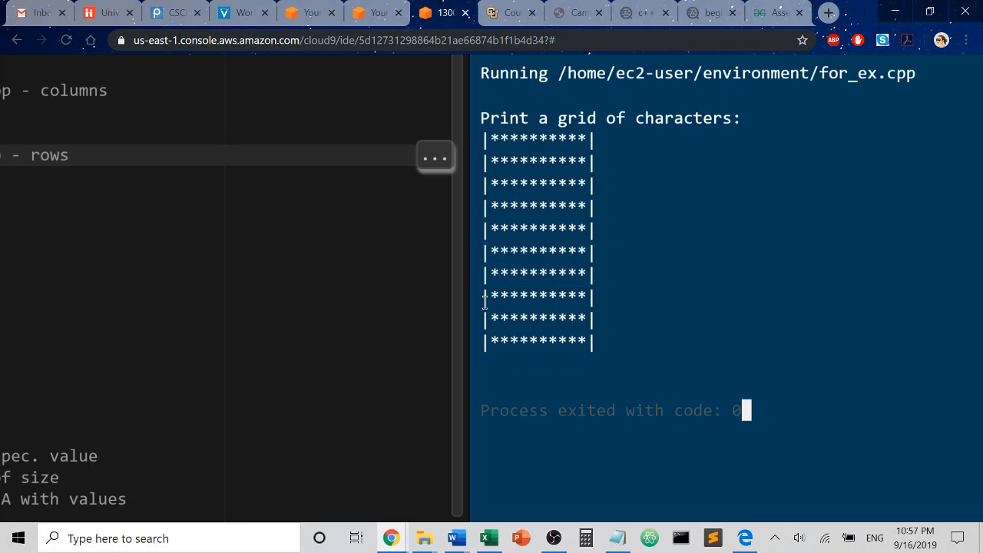
mouse_move(670, 307)
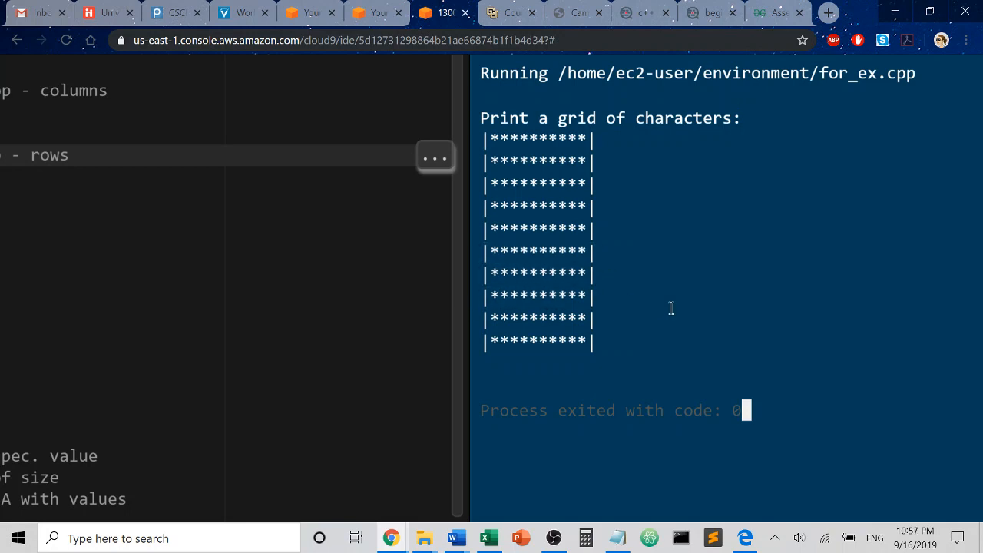